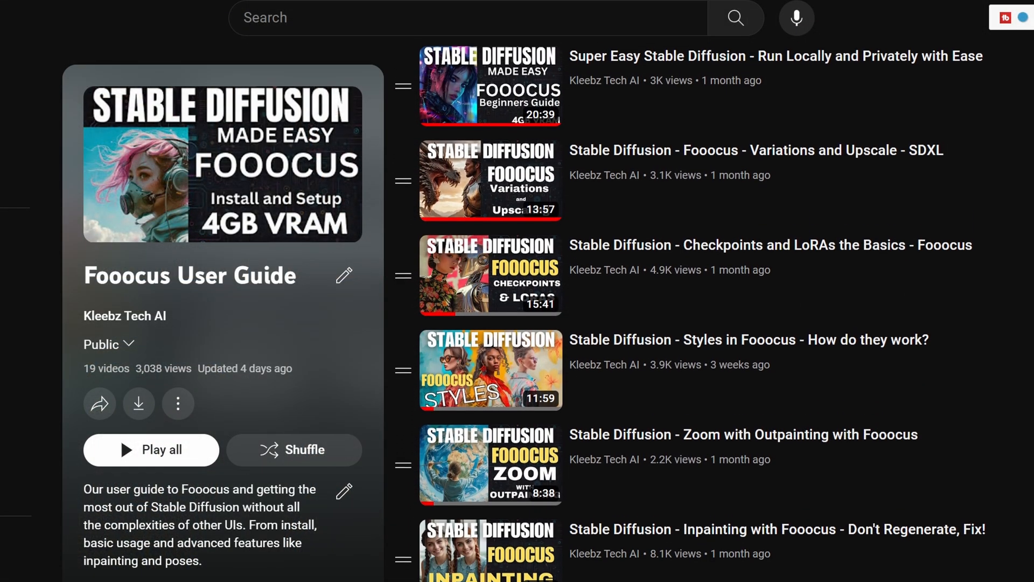
Enter the two-line prompt 'a cat' and 'a dog'.
scroll(down, 3)
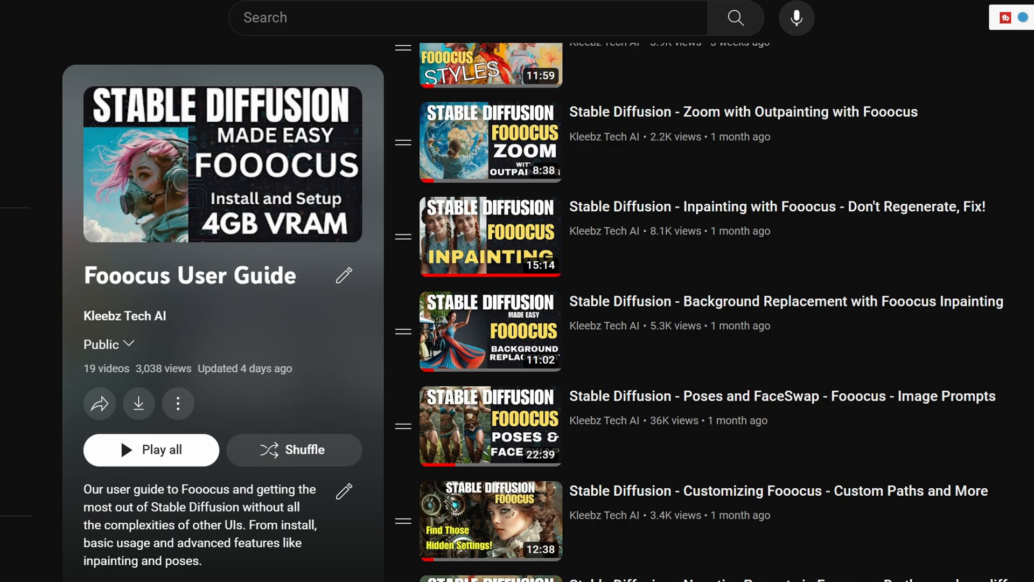
scroll(down, 3)
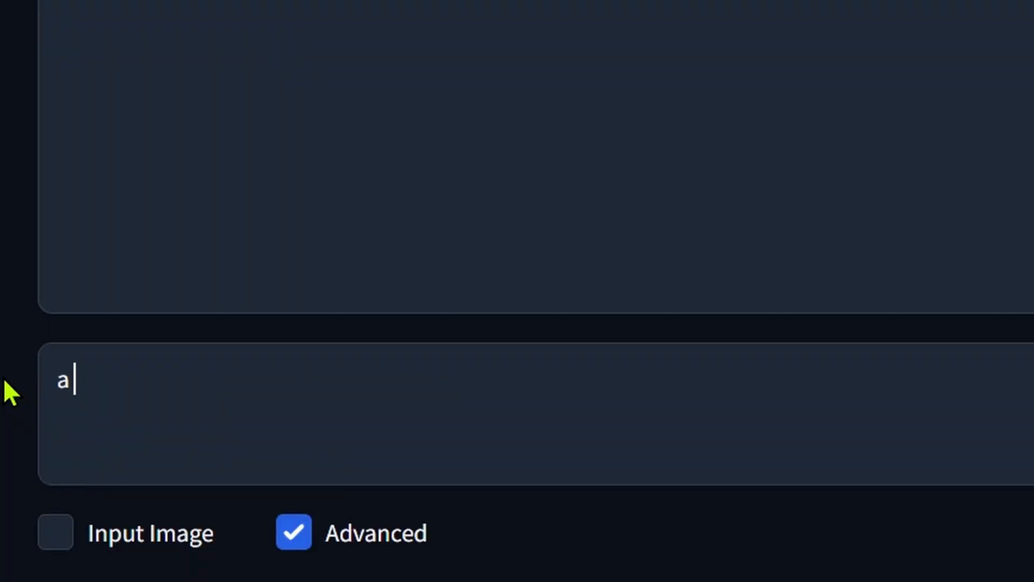
text(cat)
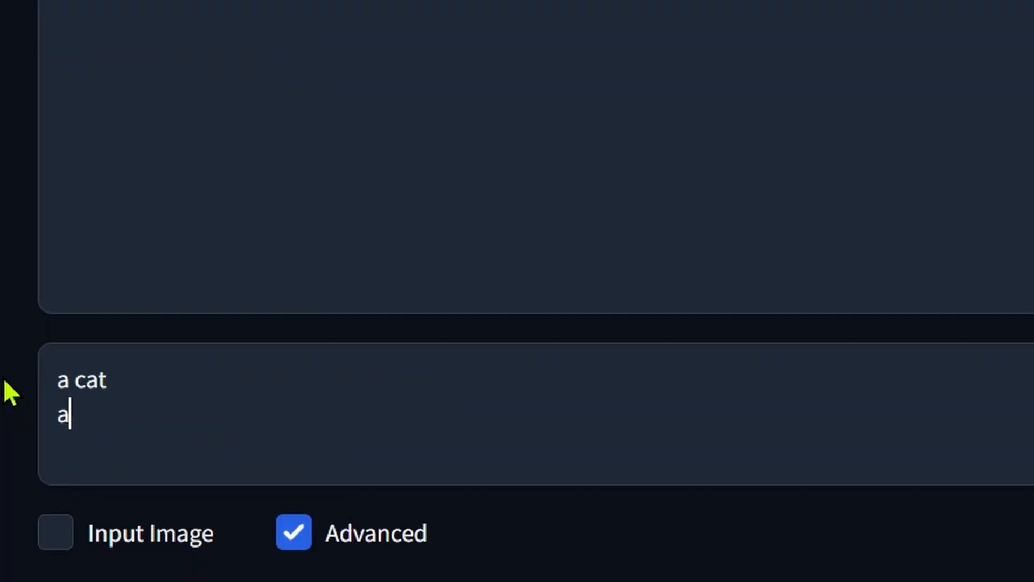
text(d)
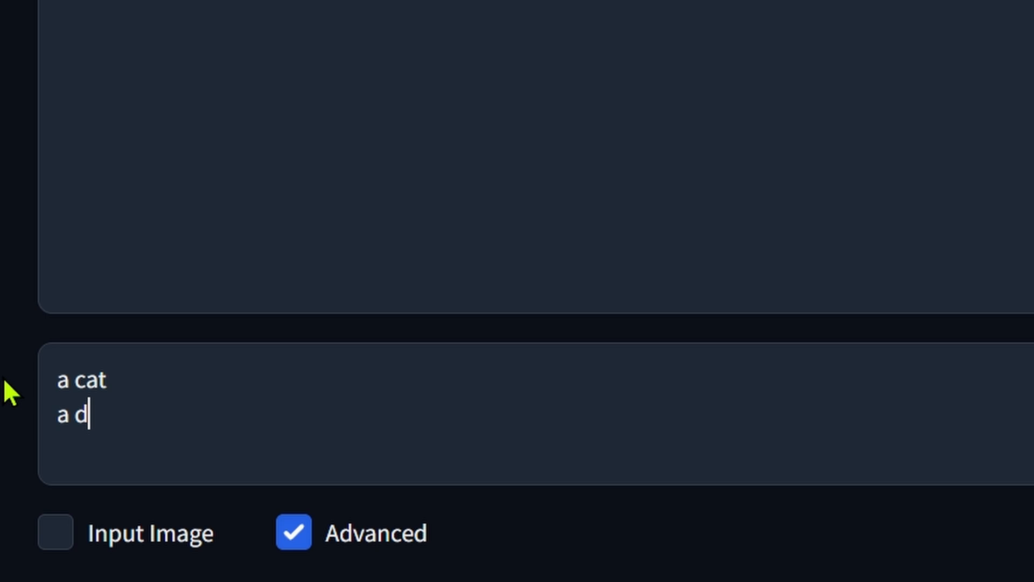
text(og)
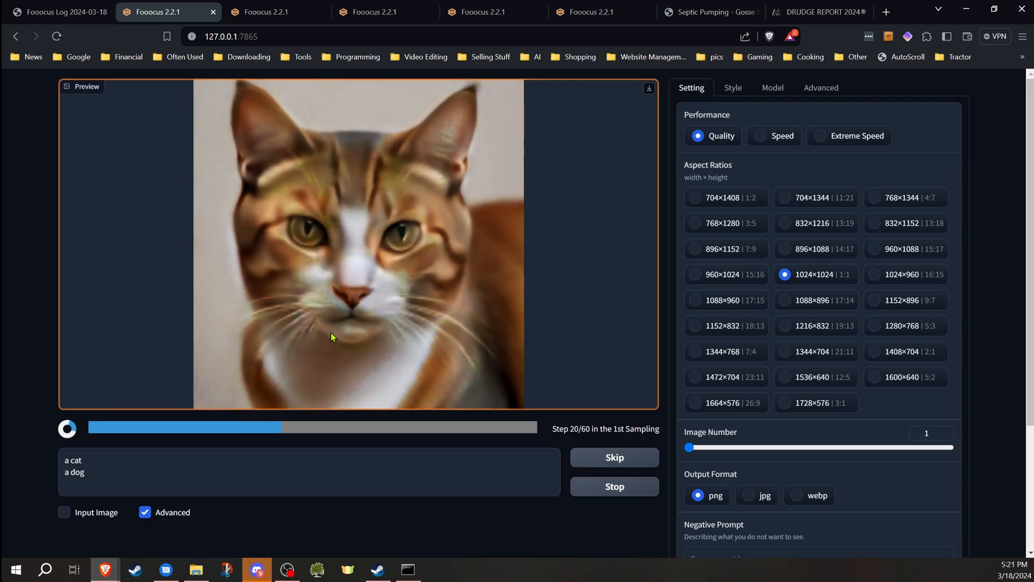
Stop and rerun generation while browsing the Style and Setting tabs, then halt the dog render.
click(732, 87)
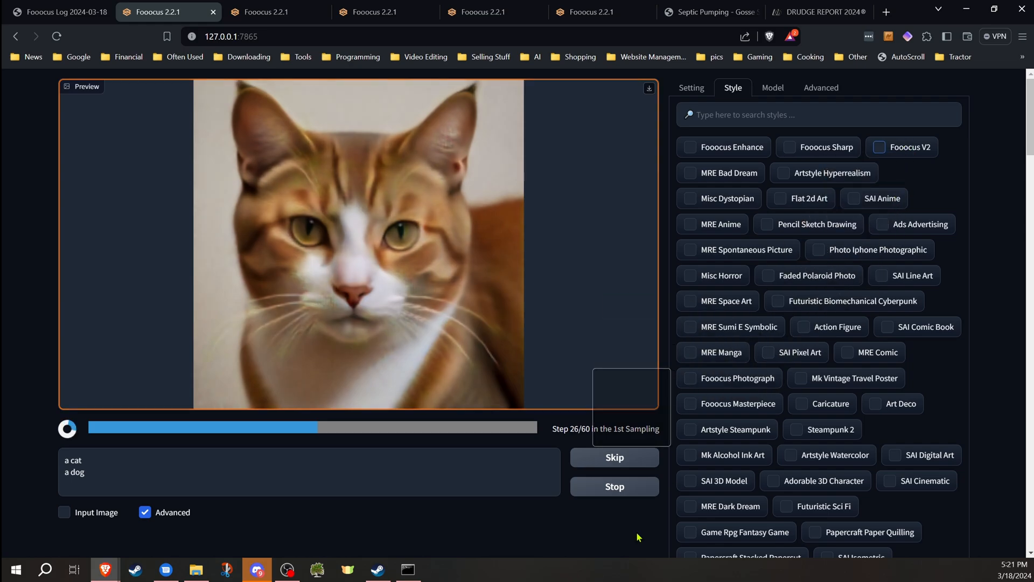
click(614, 486)
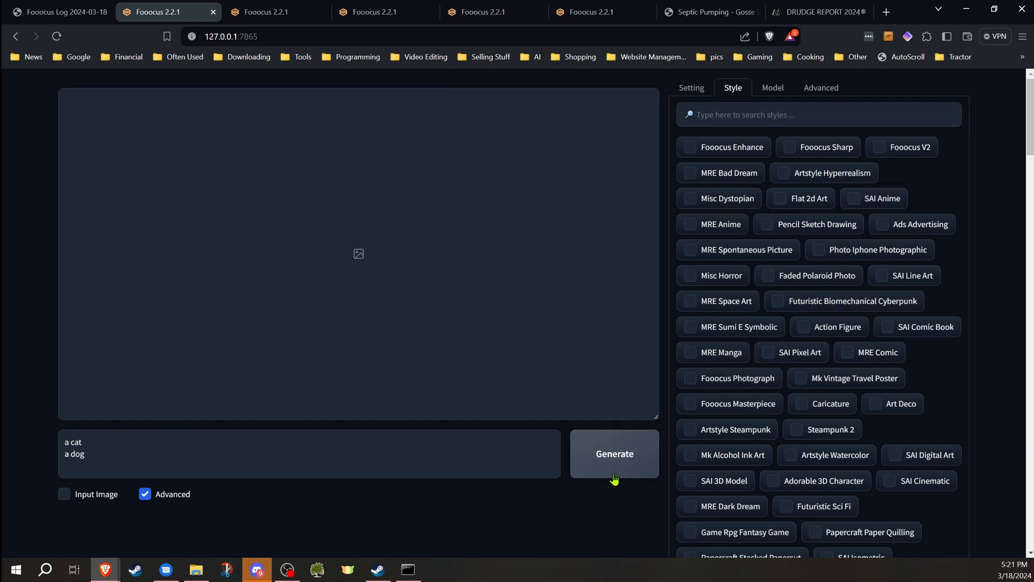
click(613, 453)
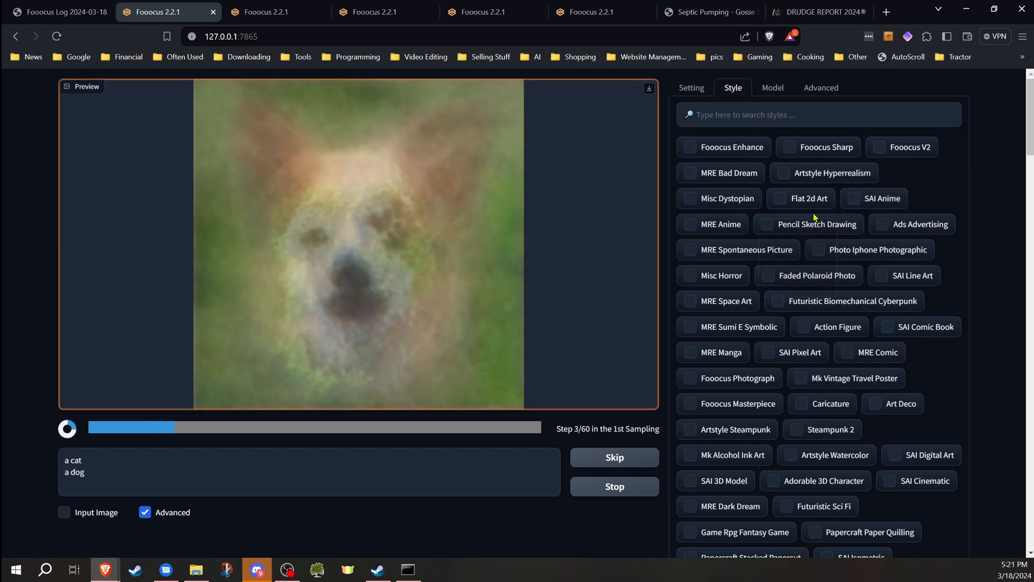
click(690, 87)
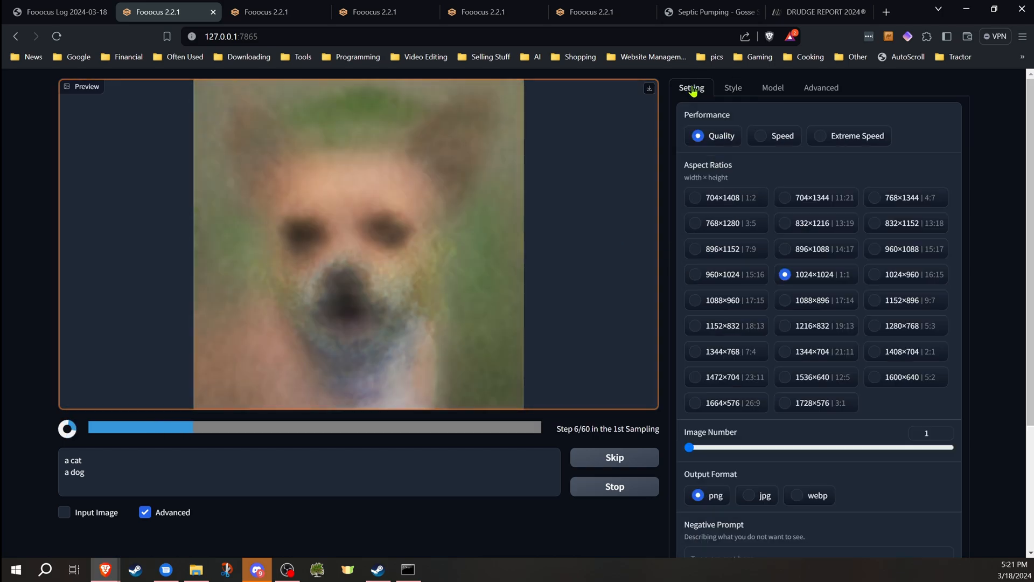
scroll(down, 3)
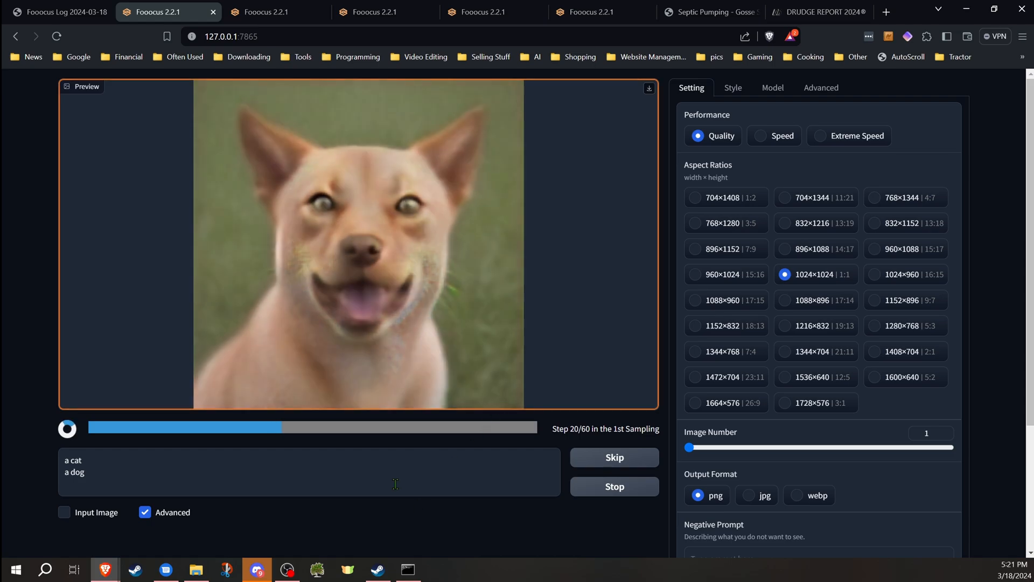
scroll(down, 3)
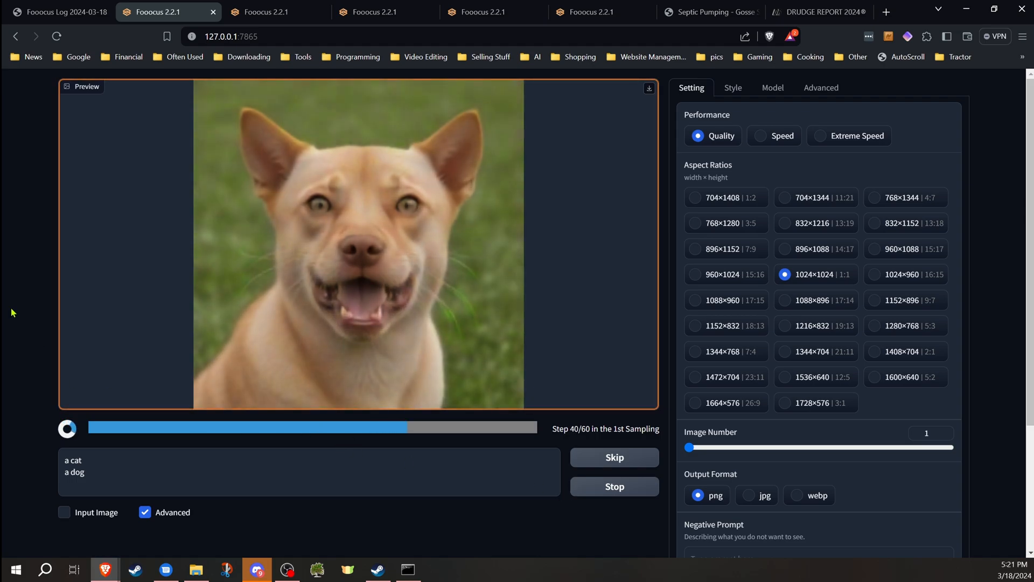
click(613, 486)
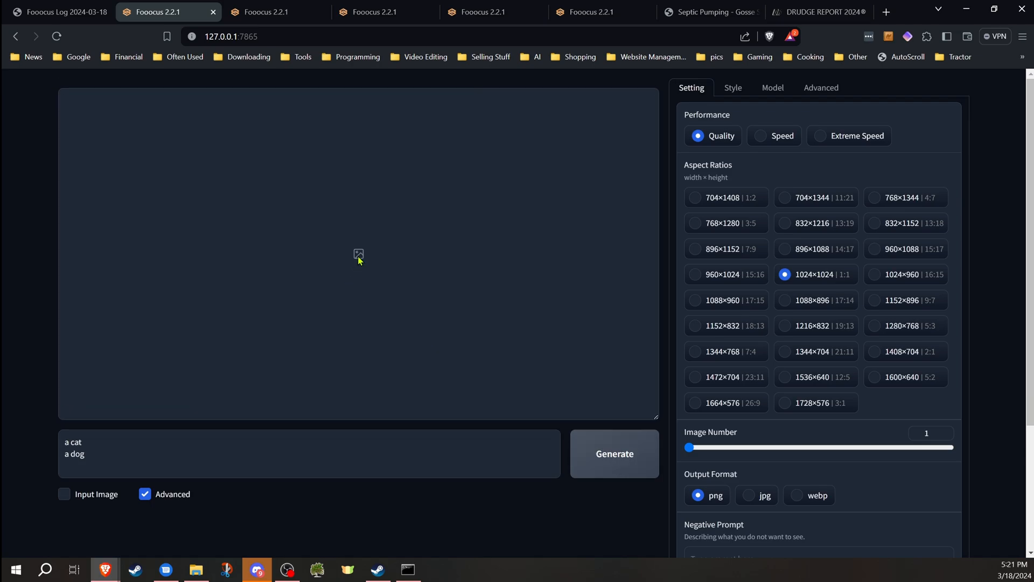
mouse_move(39, 238)
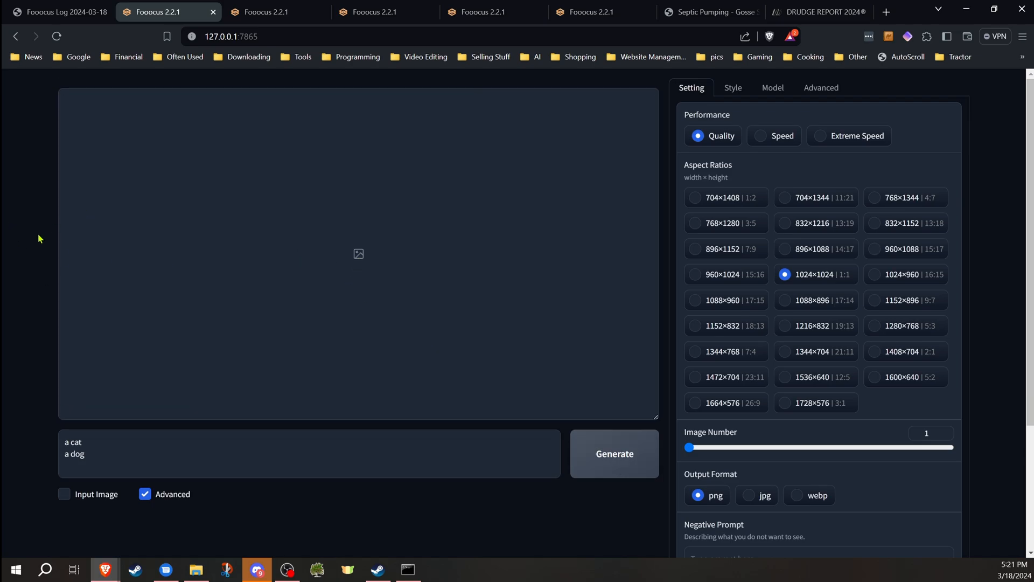
Switch to the weighted-prompt session, open Setting, and select a prompt weight to edit.
click(732, 87)
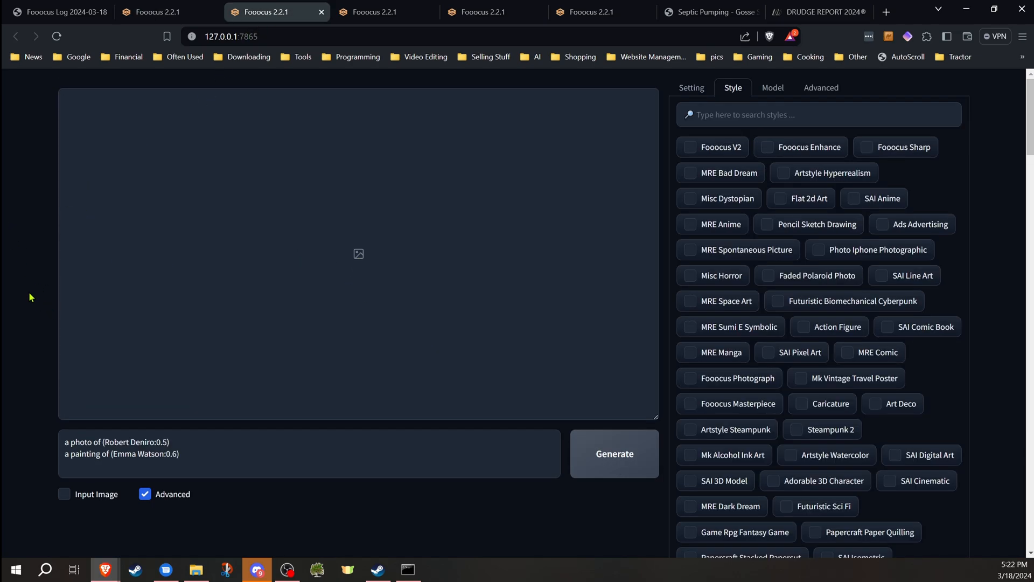
mouse_move(691, 93)
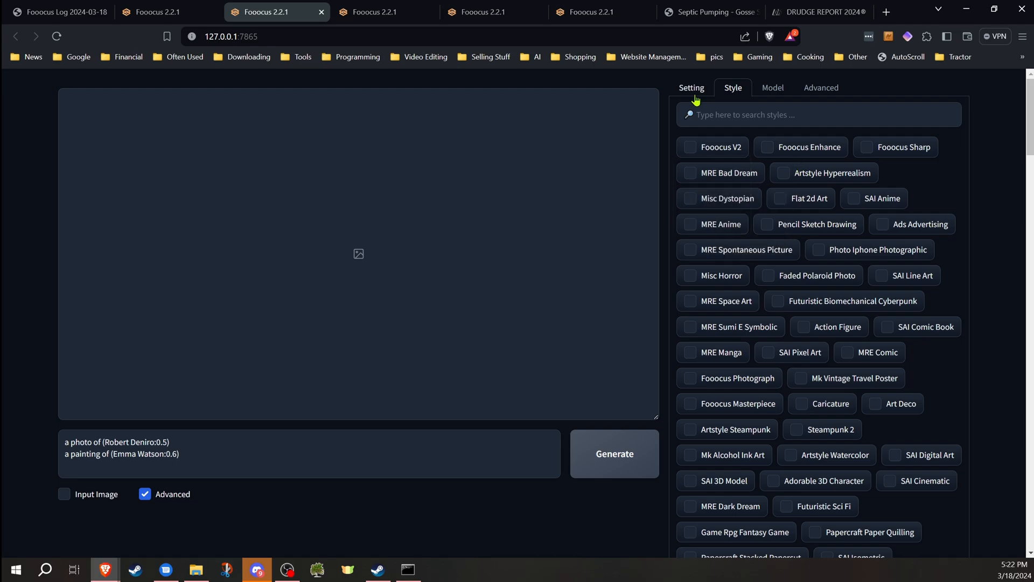
click(690, 88)
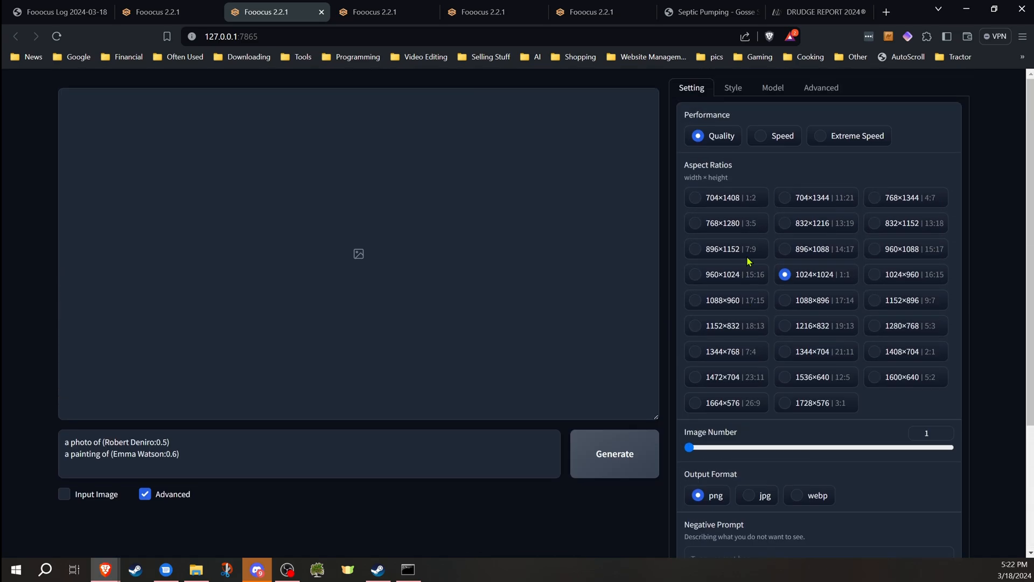
mouse_move(749, 309)
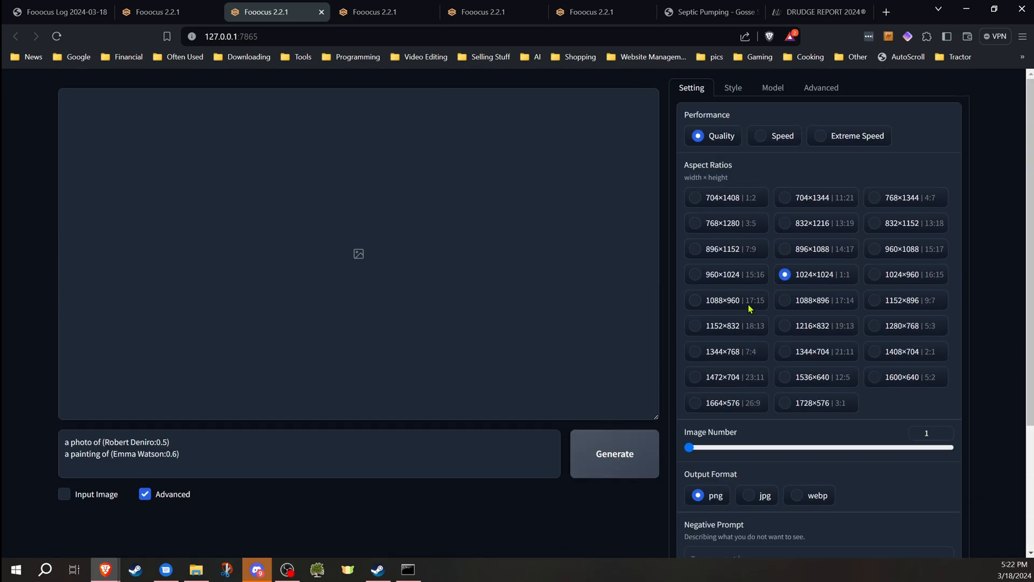
mouse_move(72, 414)
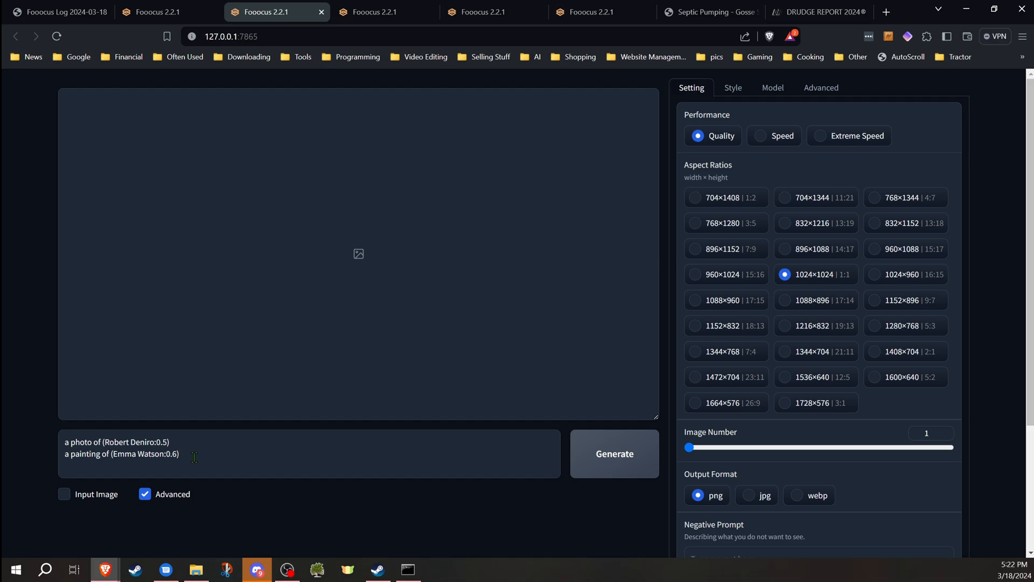
mouse_move(247, 489)
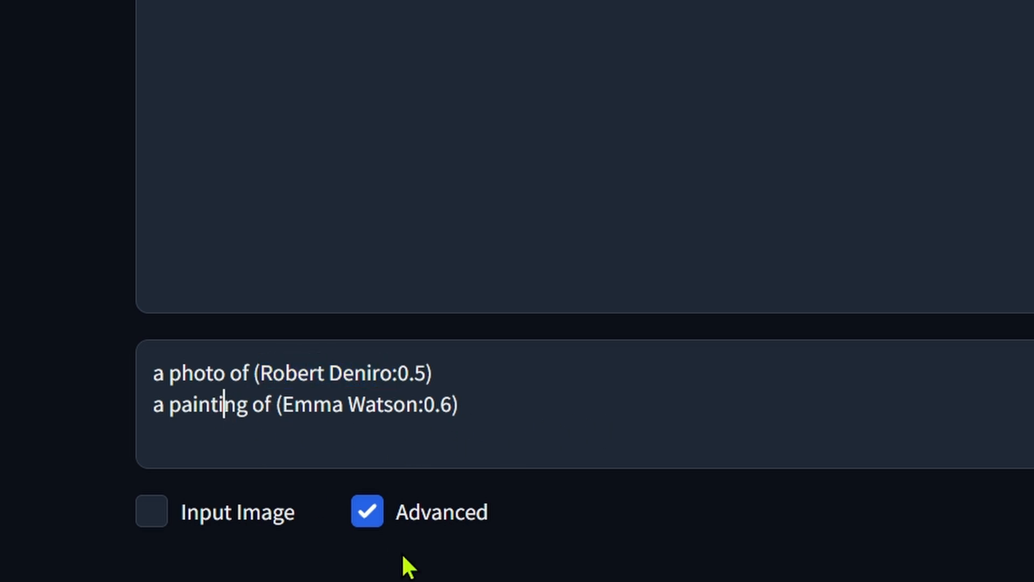
double_click(324, 373)
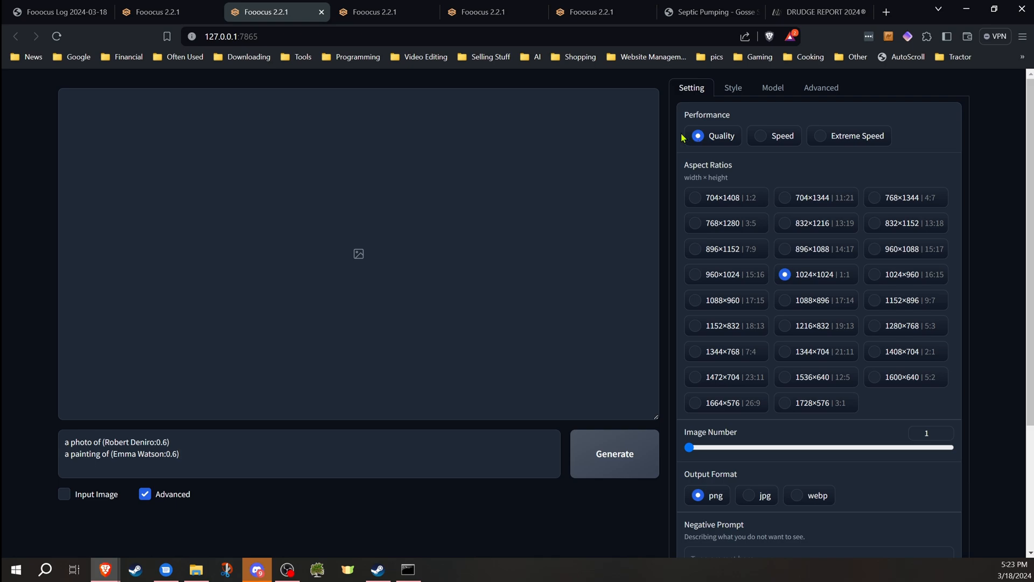
mouse_move(44, 332)
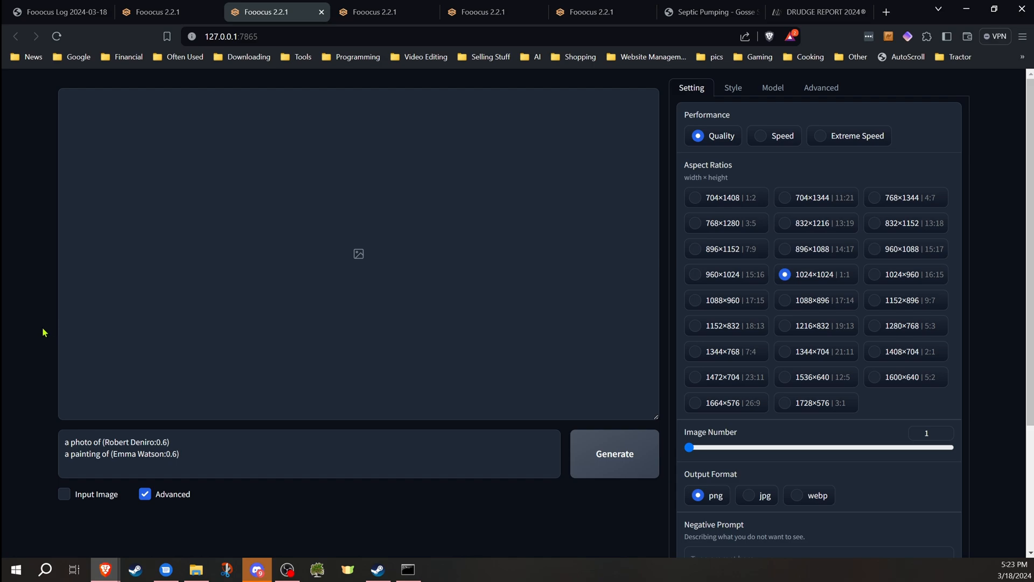
mouse_move(383, 452)
text(5)
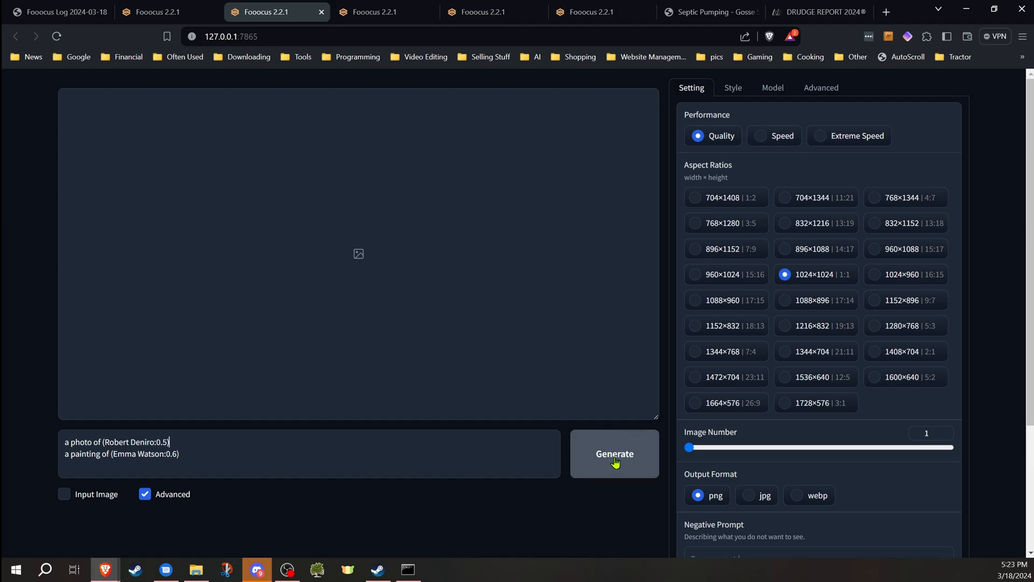
Render the Robert Deniro / Emma Watson weighted prompt, then change the photo weight to 0.7.
click(613, 453)
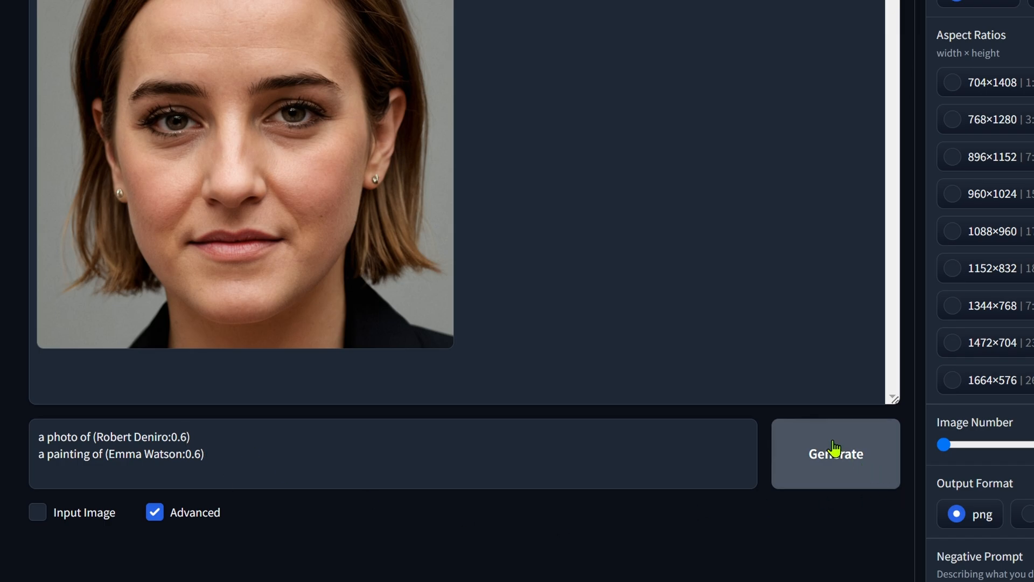
scroll(down, 3)
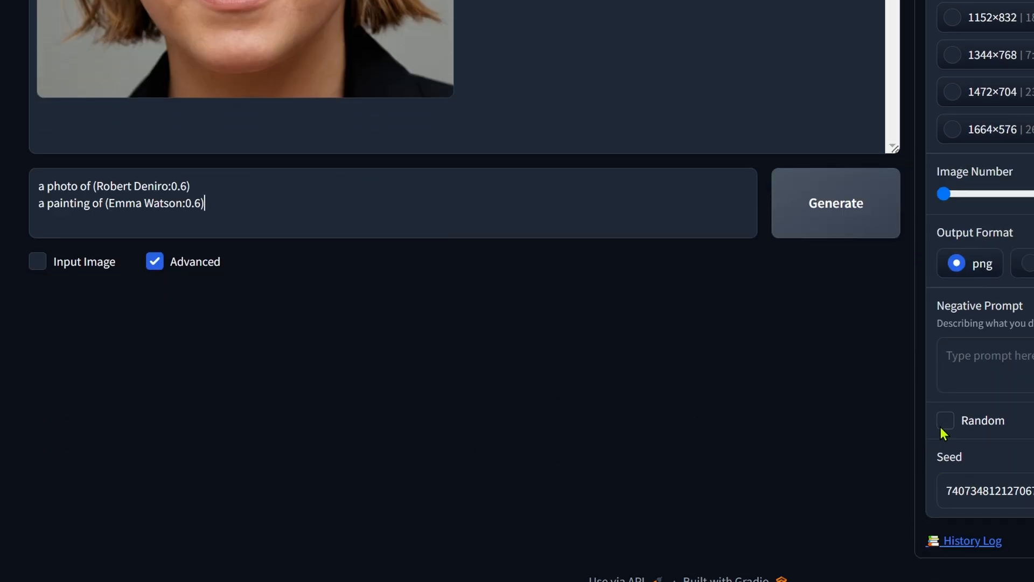
scroll(up, 3)
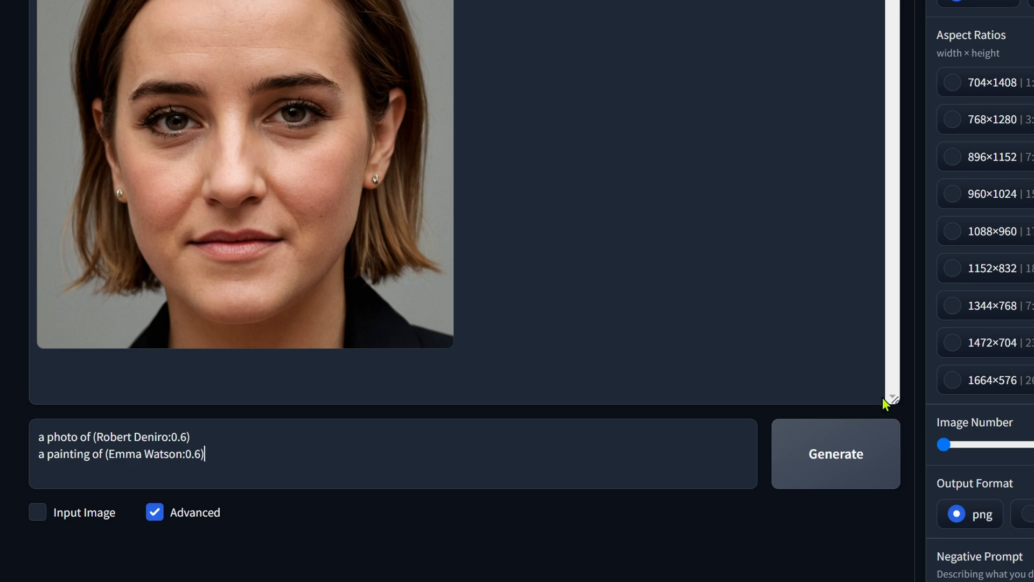
mouse_move(752, 426)
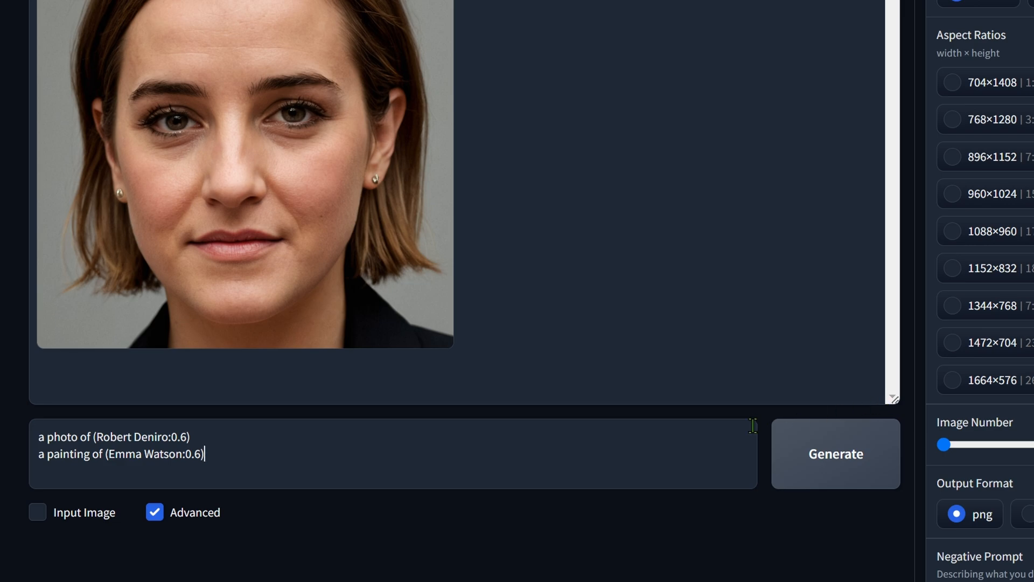
click(835, 453)
text(7)
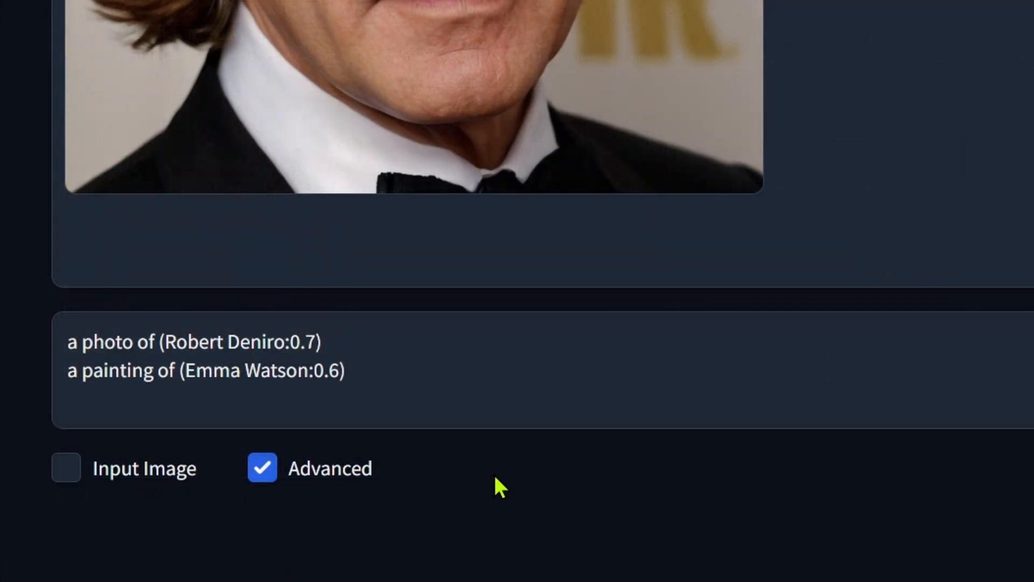
click(315, 342)
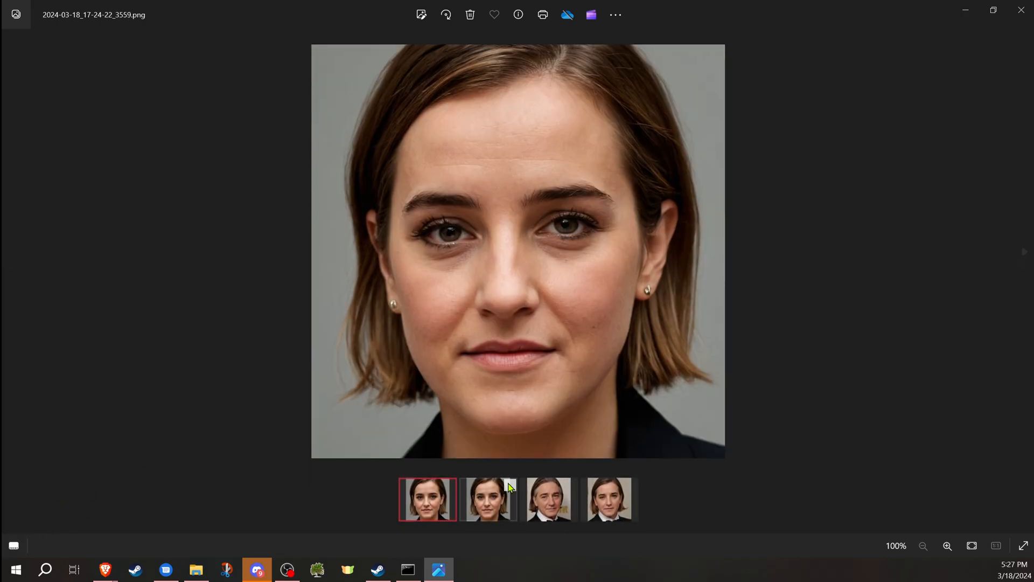
Add the second, older-man and blended portraits to the Photos comparison.
click(488, 500)
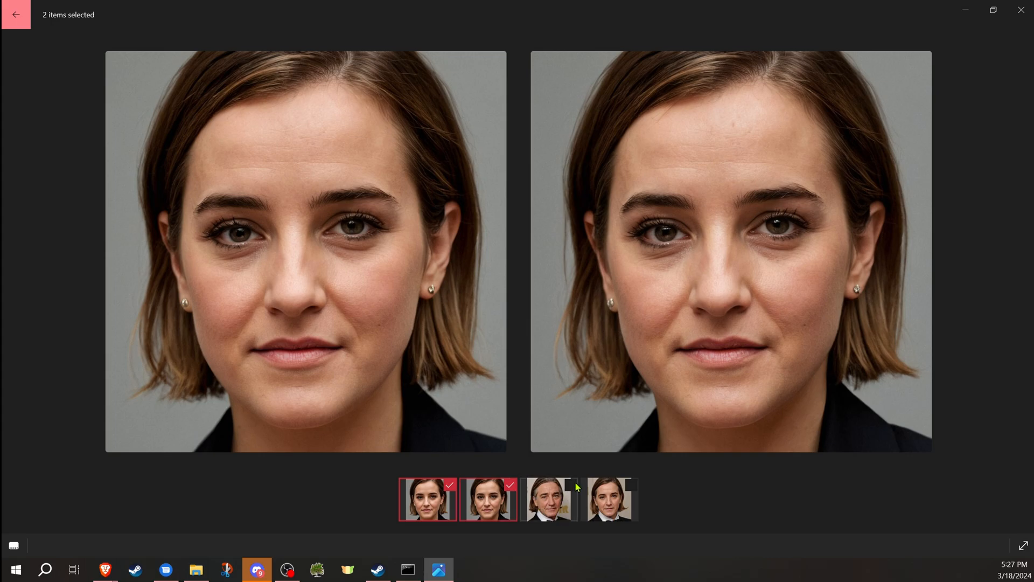
click(550, 498)
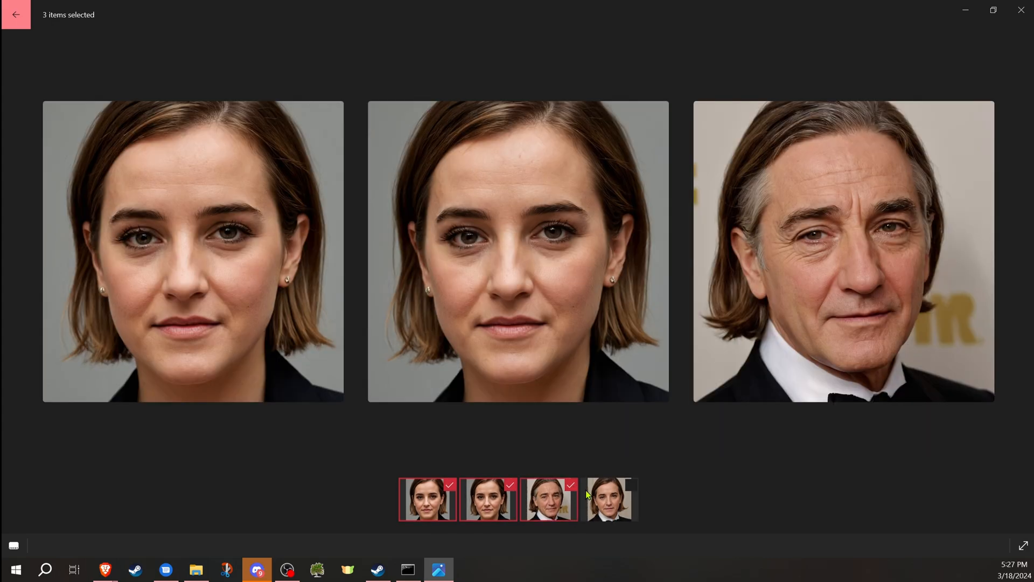
click(609, 499)
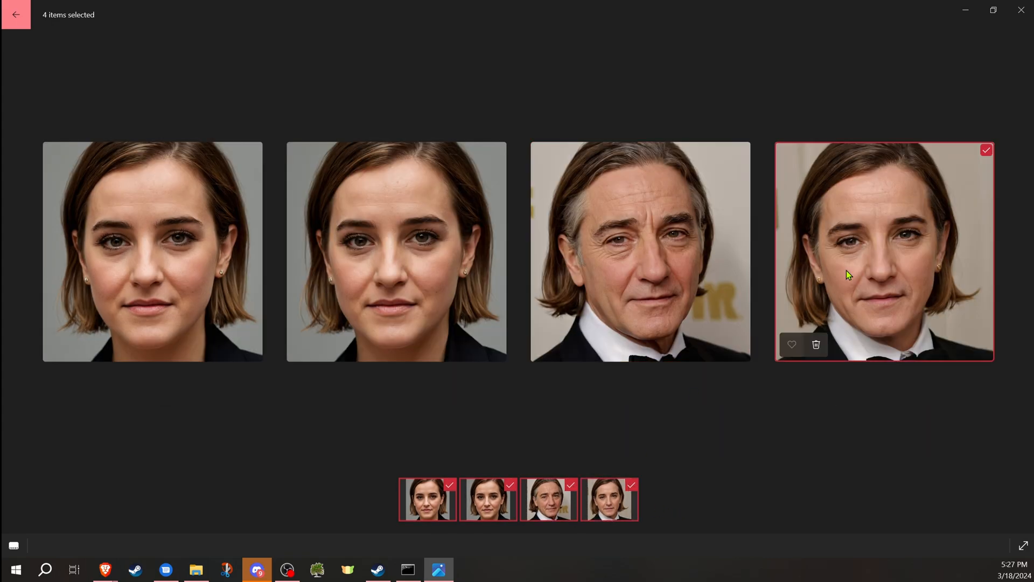
mouse_move(462, 491)
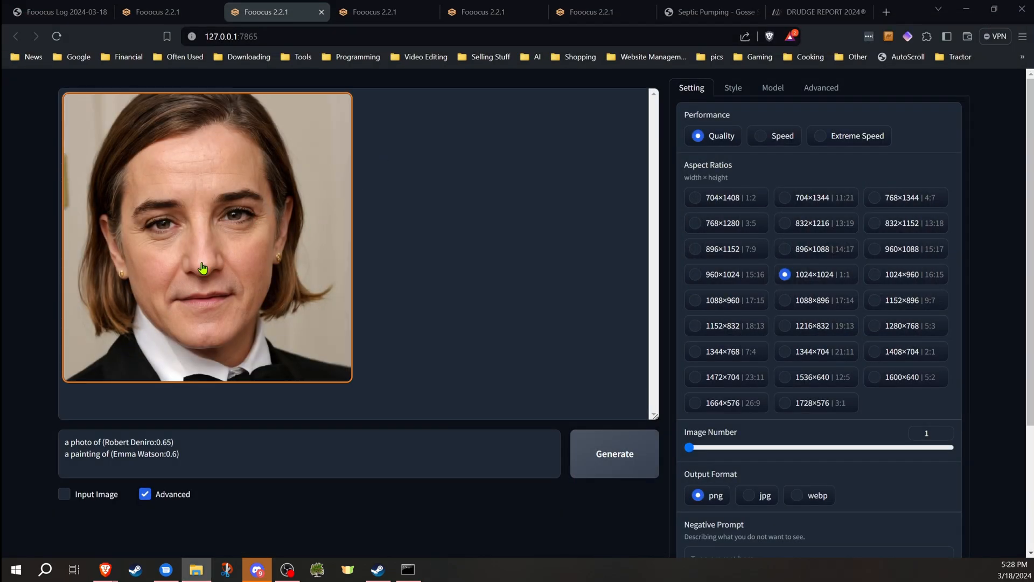
Change the Robert Deniro weight to 0.65 and enable the Random seed checkbox.
click(178, 453)
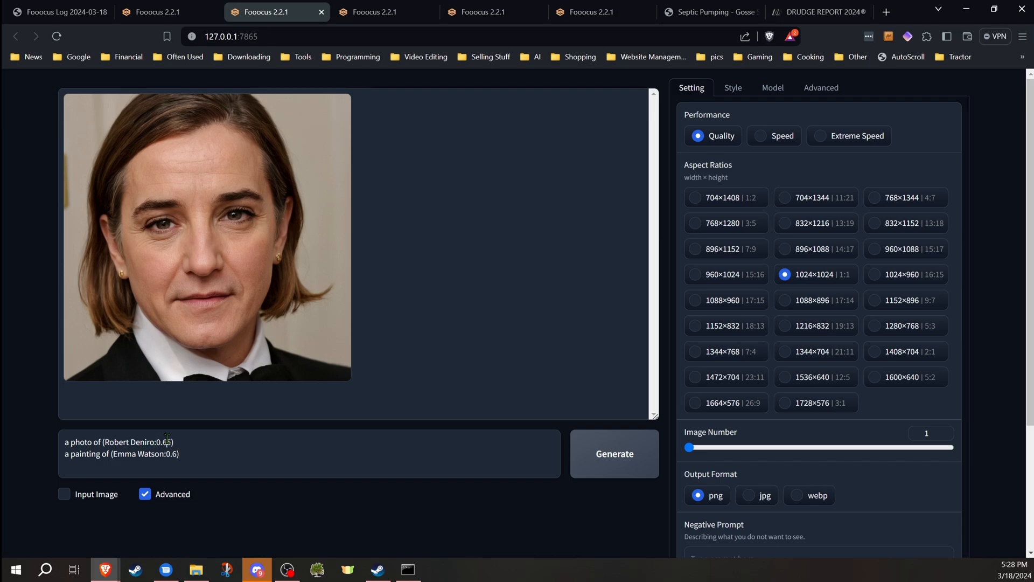
text(5)
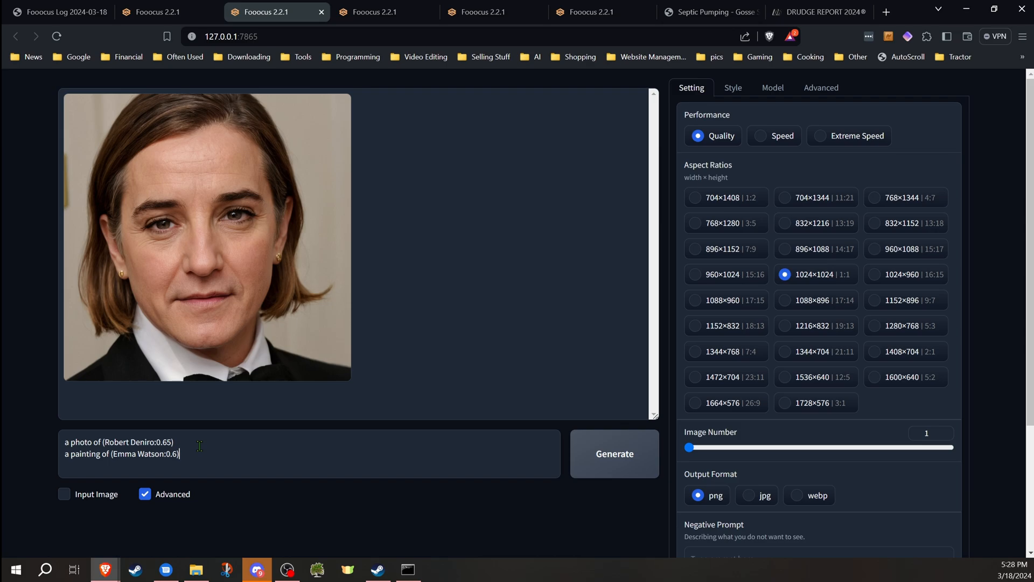
mouse_move(732, 381)
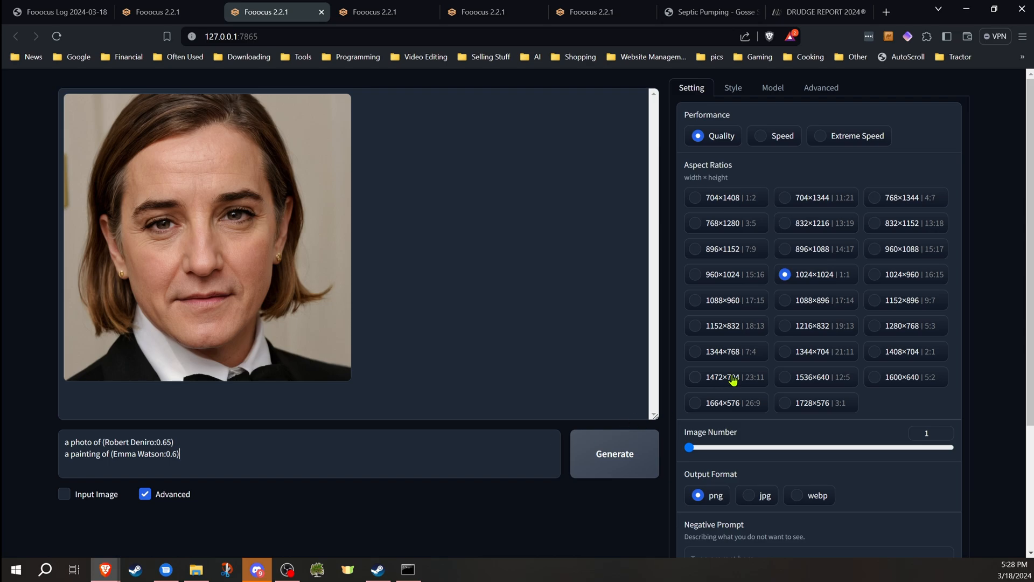
scroll(down, 3)
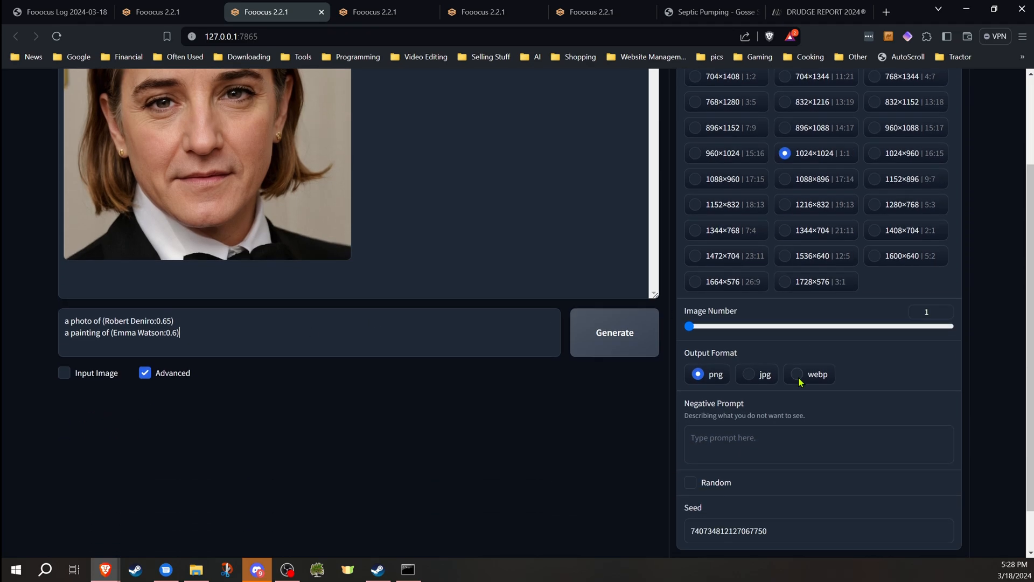
click(690, 484)
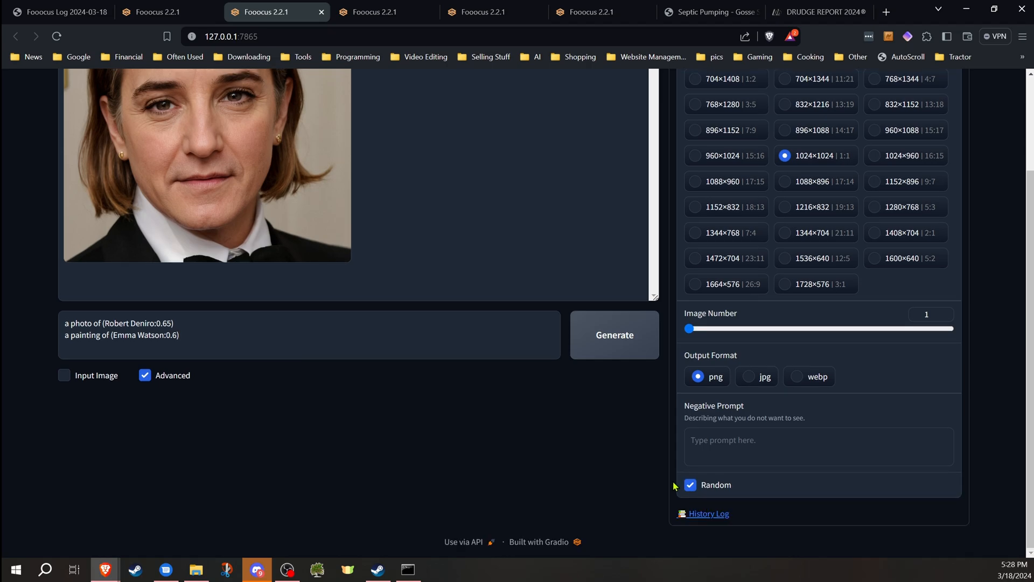
click(613, 335)
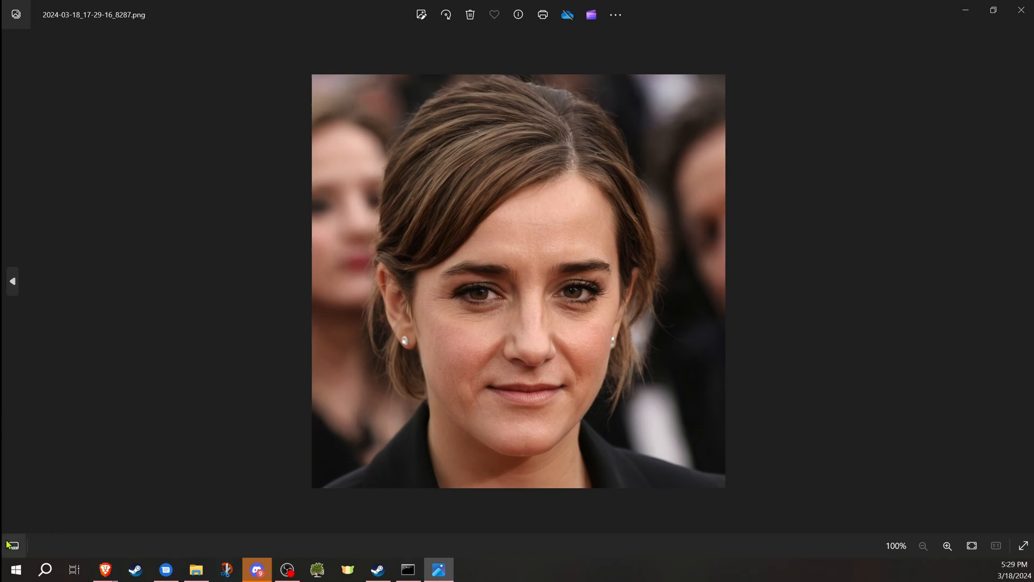
Compare the newest portrait with the earlier blend in Photos, then close the viewer.
click(578, 499)
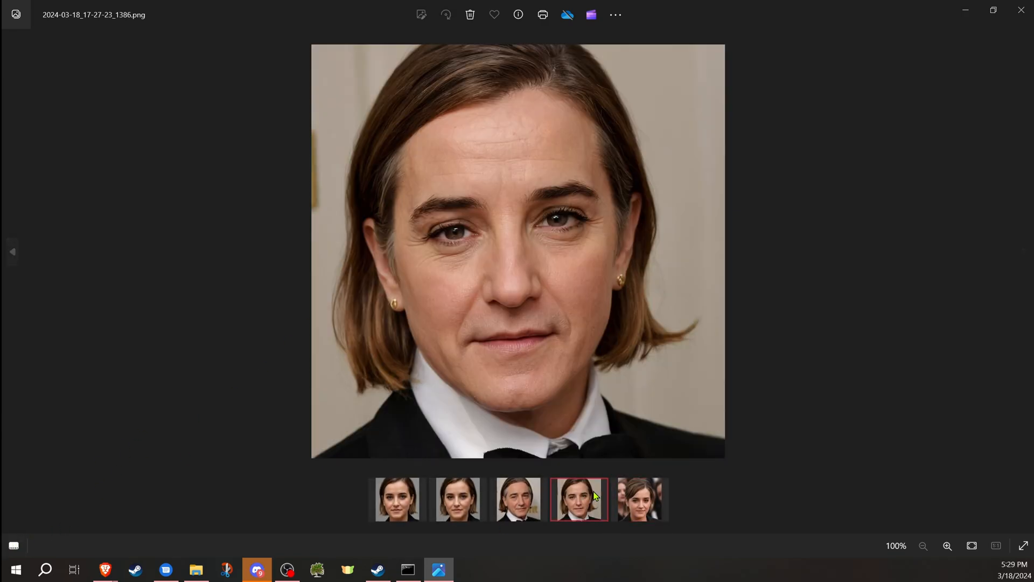
click(639, 499)
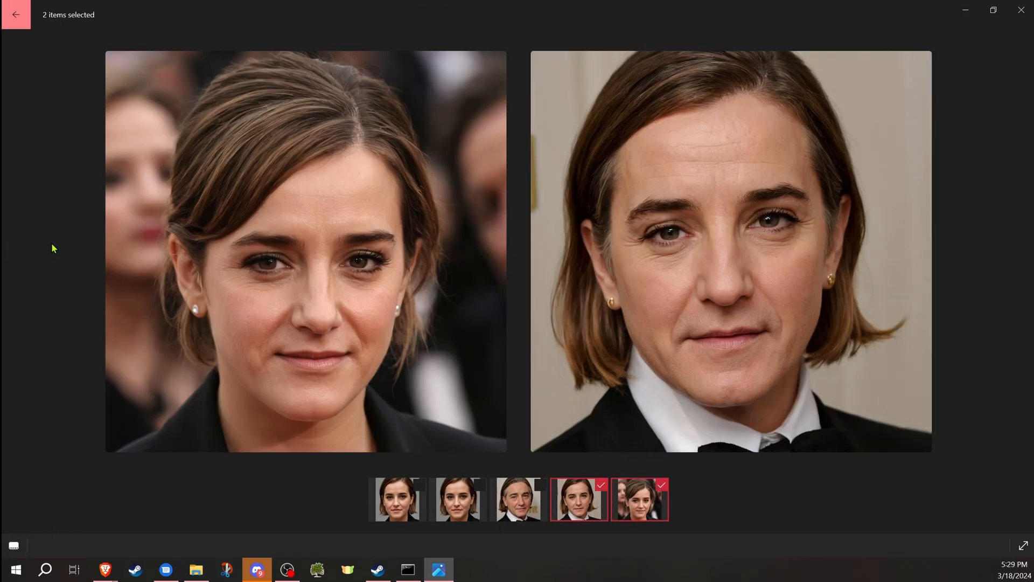
mouse_move(1022, 12)
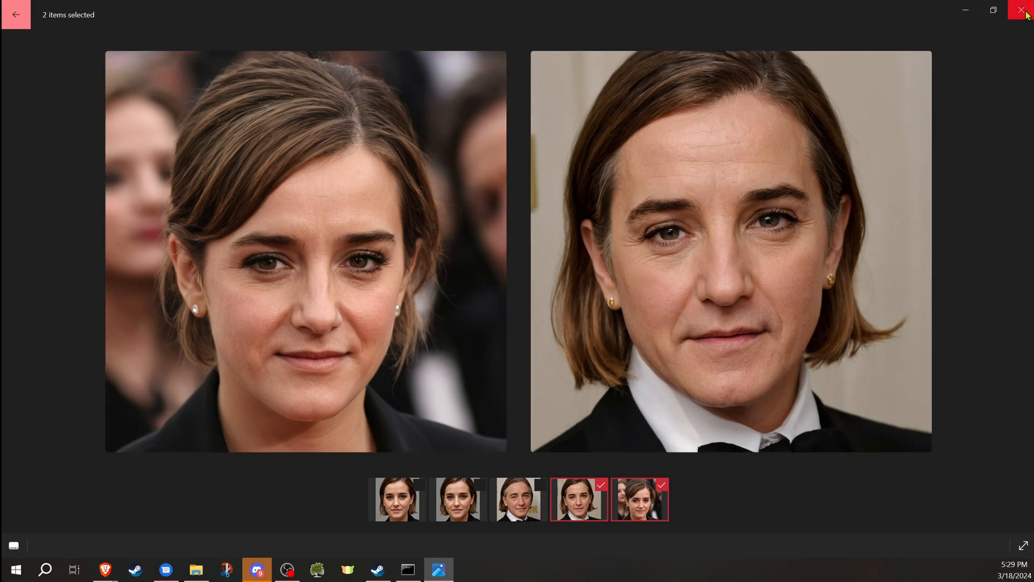
click(1026, 10)
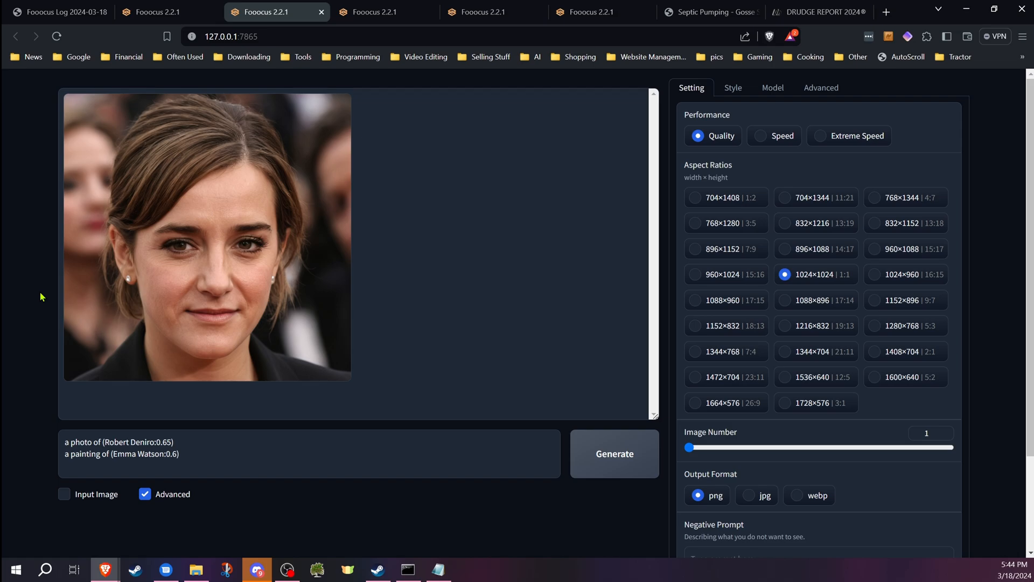
In the next Fooocus session, generate 'a photo of Marilyn Monroe'.
click(385, 12)
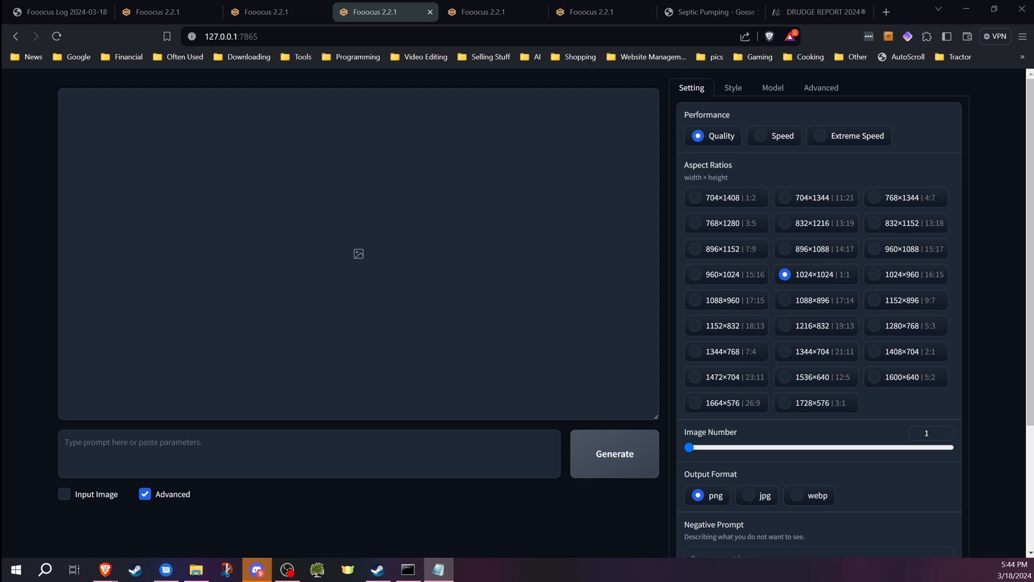
text(a photo of Marilyn Monroe)
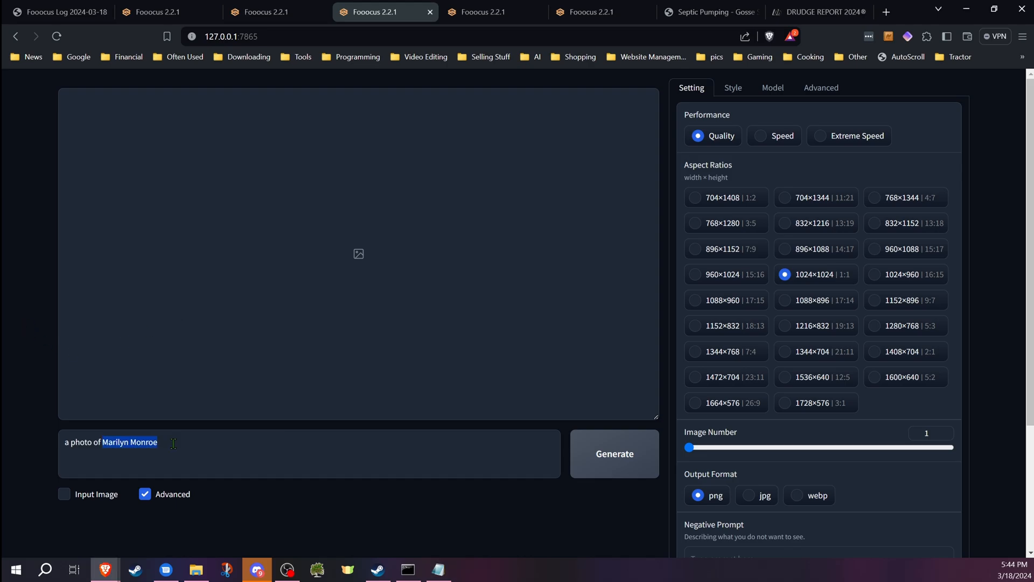
click(613, 454)
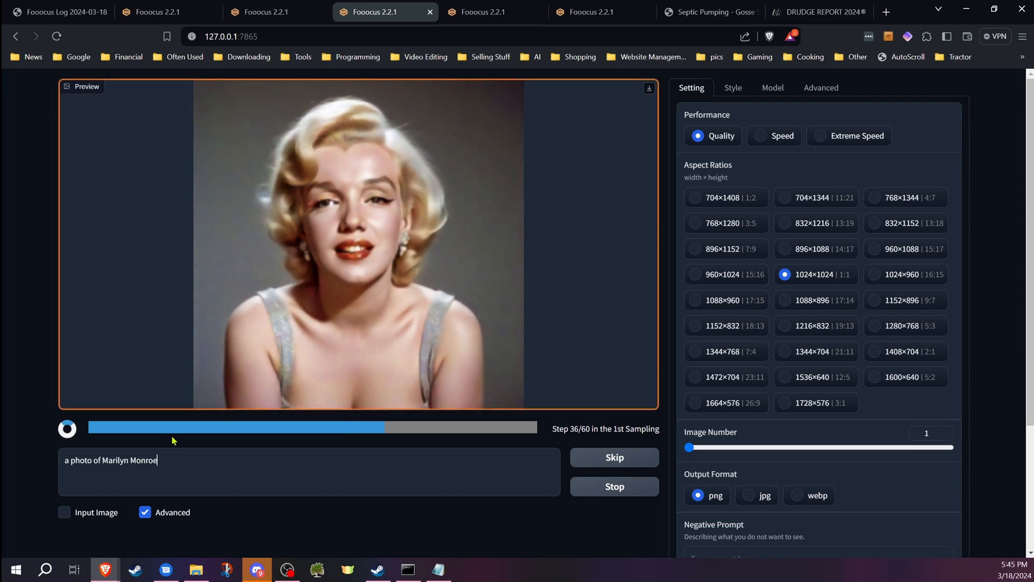
scroll(down, 3)
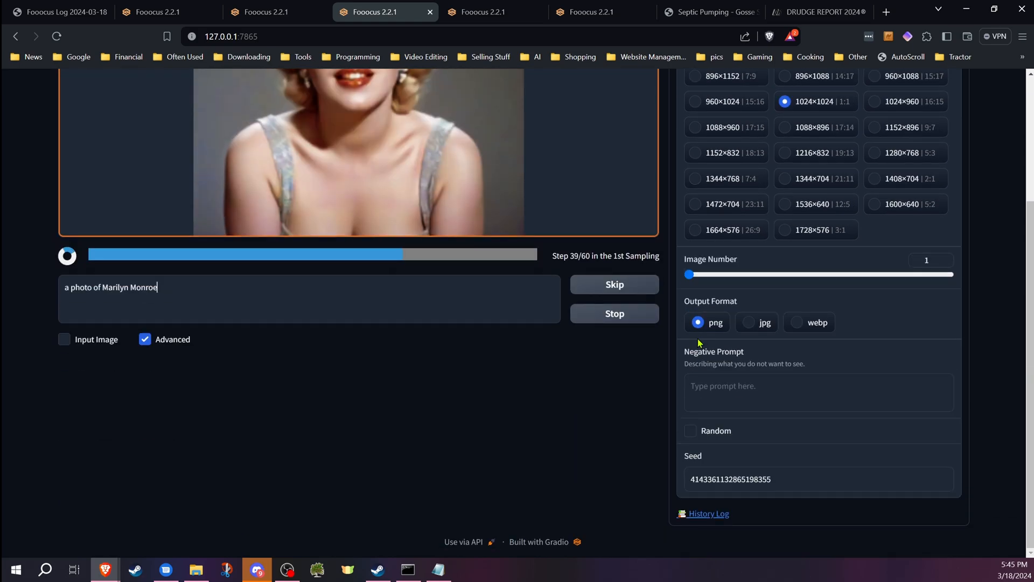
scroll(up, 3)
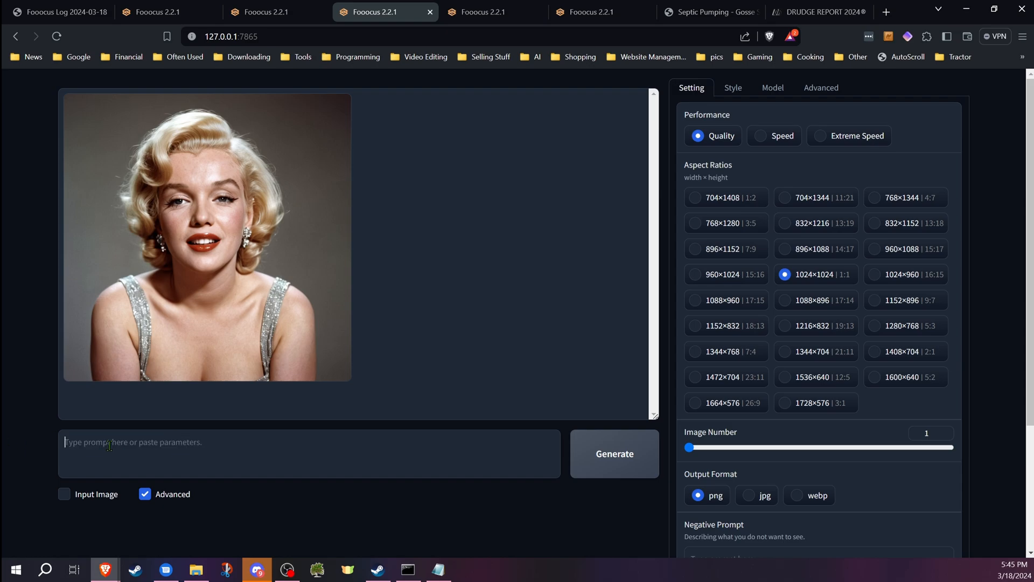
Generate 'a photo of a anthropomorphic (cat:0.5)' and view the result in Photos.
text(a photo of a anthropomorphic (cat:0.5))
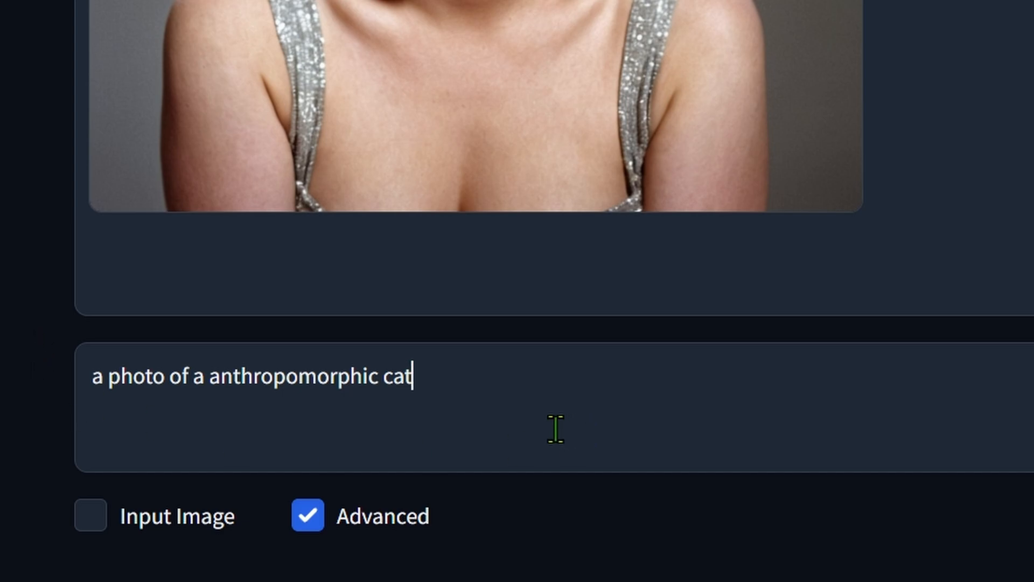
mouse_move(552, 420)
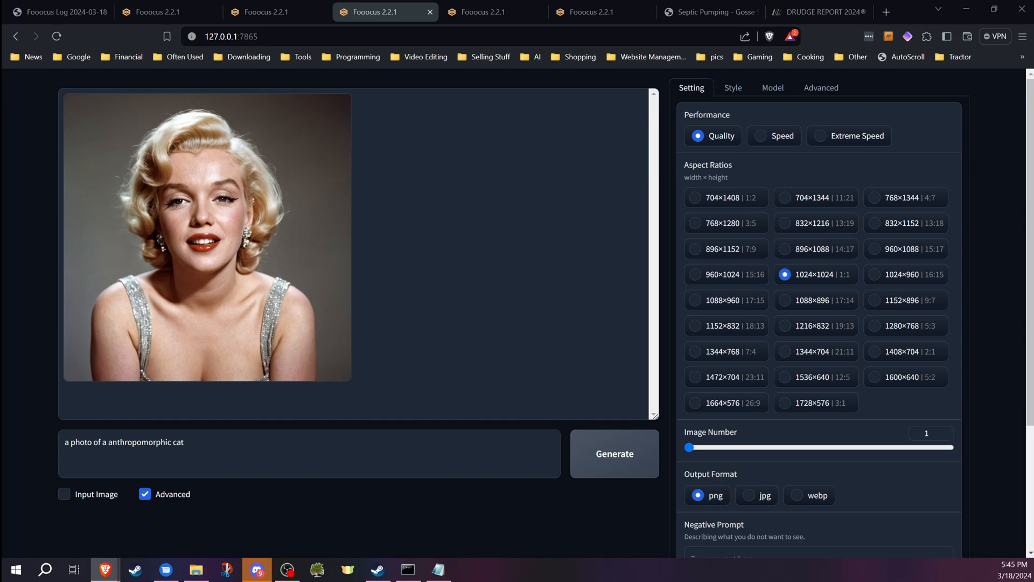
click(613, 453)
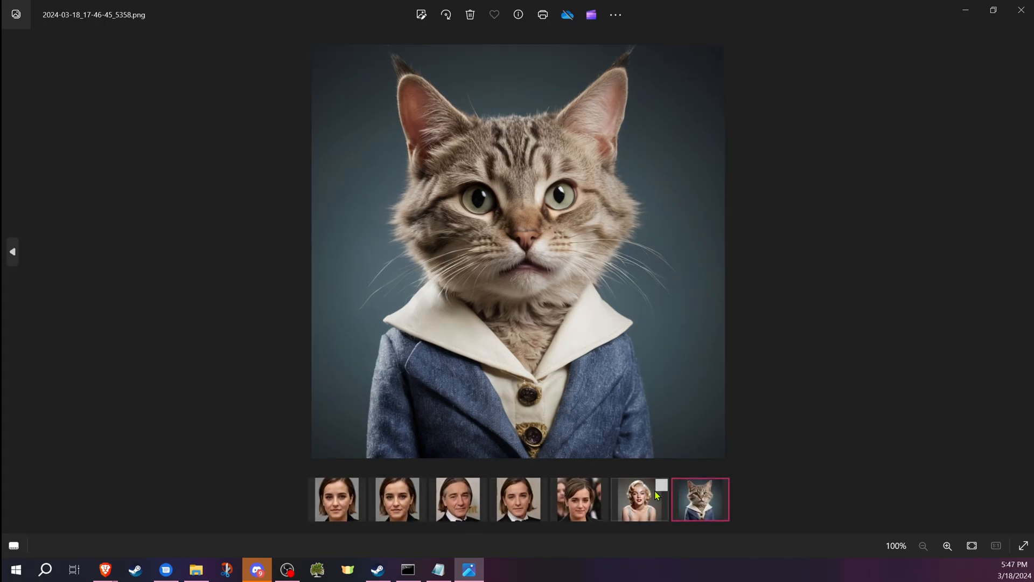
click(638, 499)
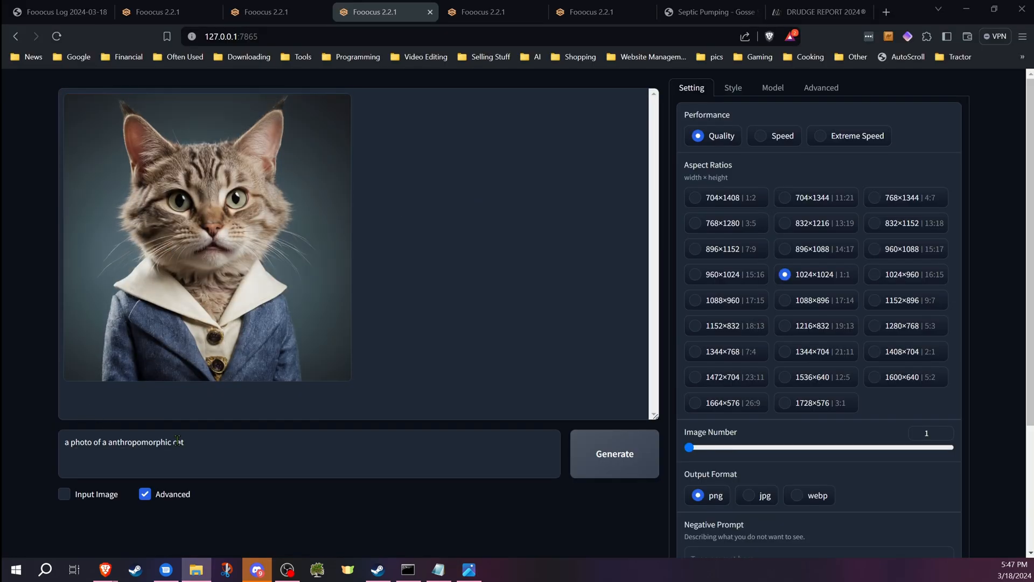
Weight the prompt as (Marilyn Monroe:0.55) over (cat:0.5) and generate the blend.
text(at)
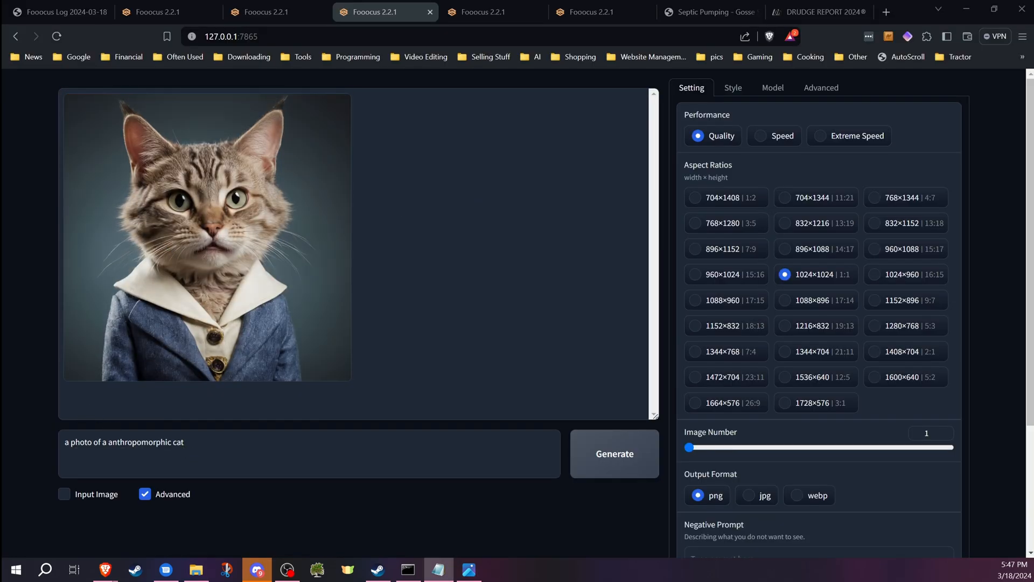
click(201, 442)
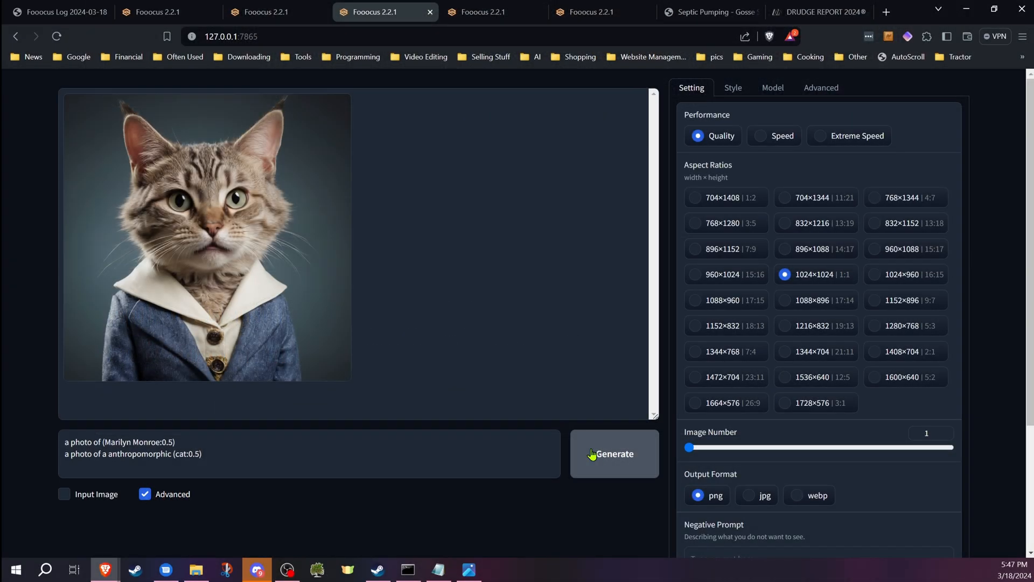
click(614, 454)
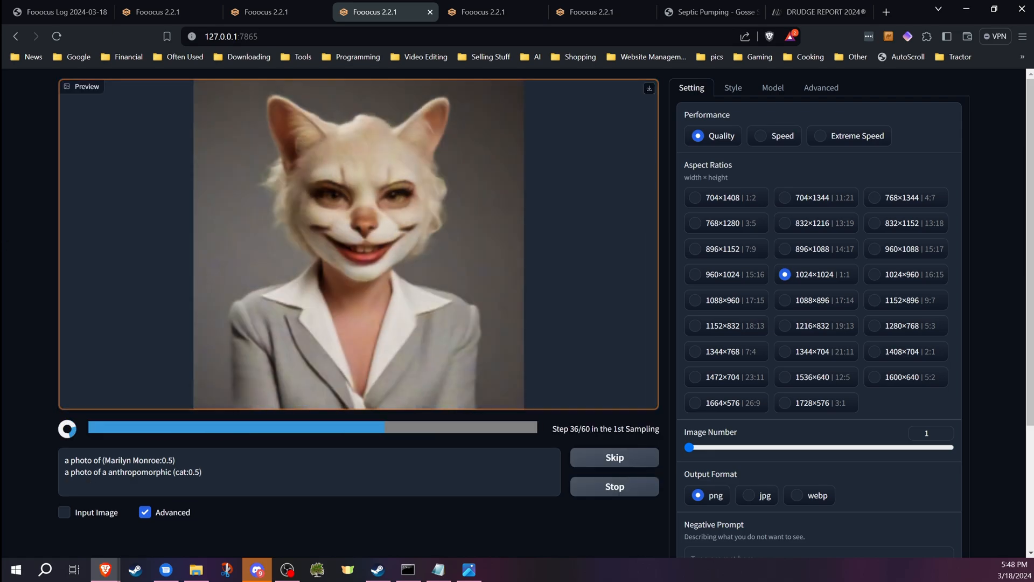
click(359, 248)
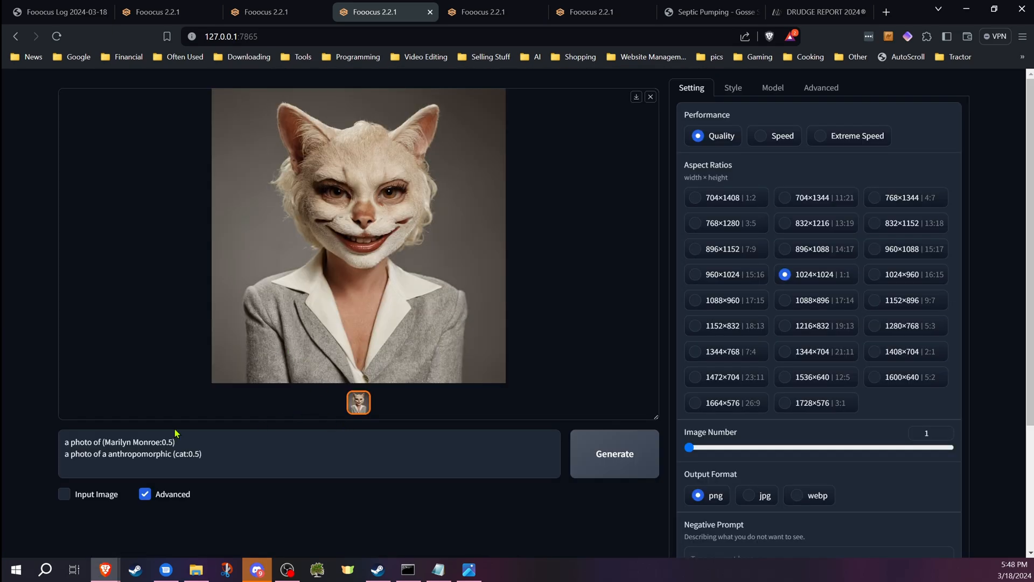
mouse_move(129, 467)
text(5)
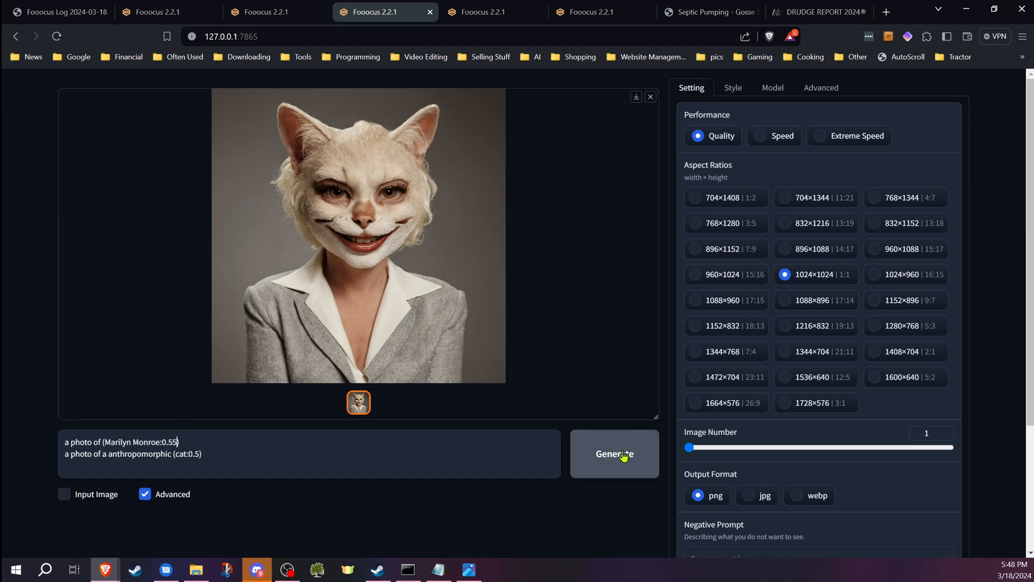
mouse_move(646, 480)
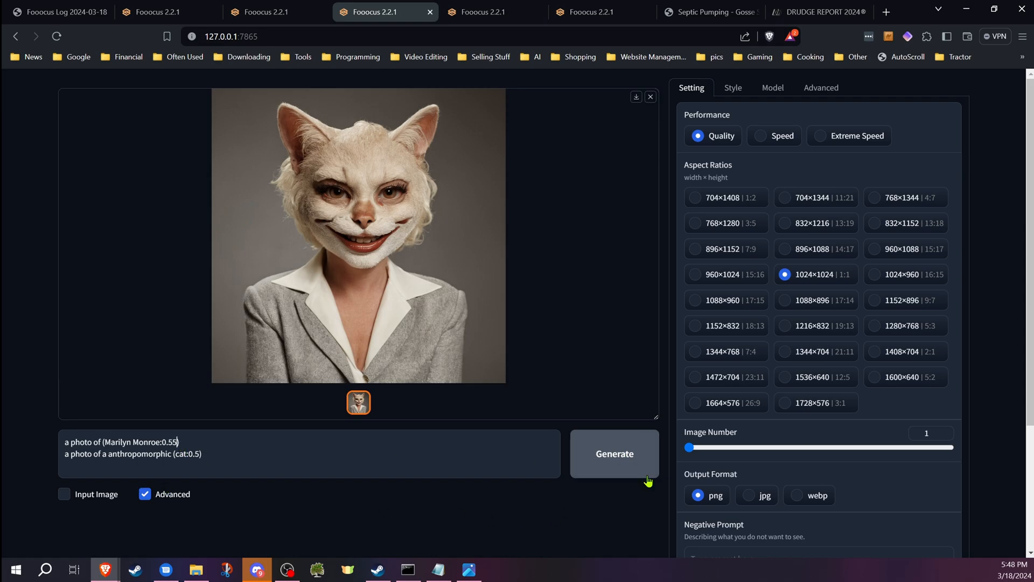
Regenerate the blend, then rerun with Marilyn Monroe's weight at 0.6.
click(614, 453)
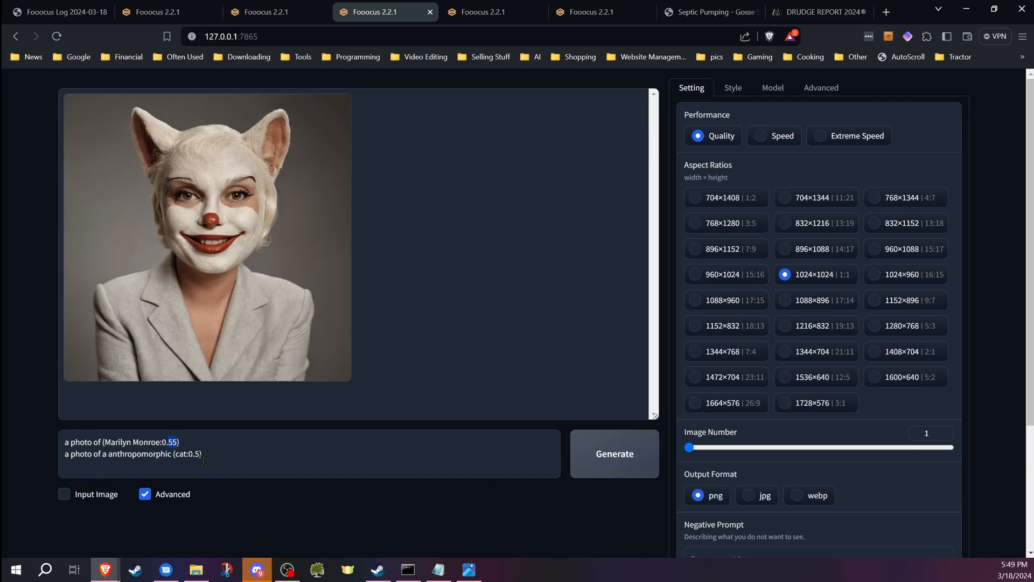
click(613, 453)
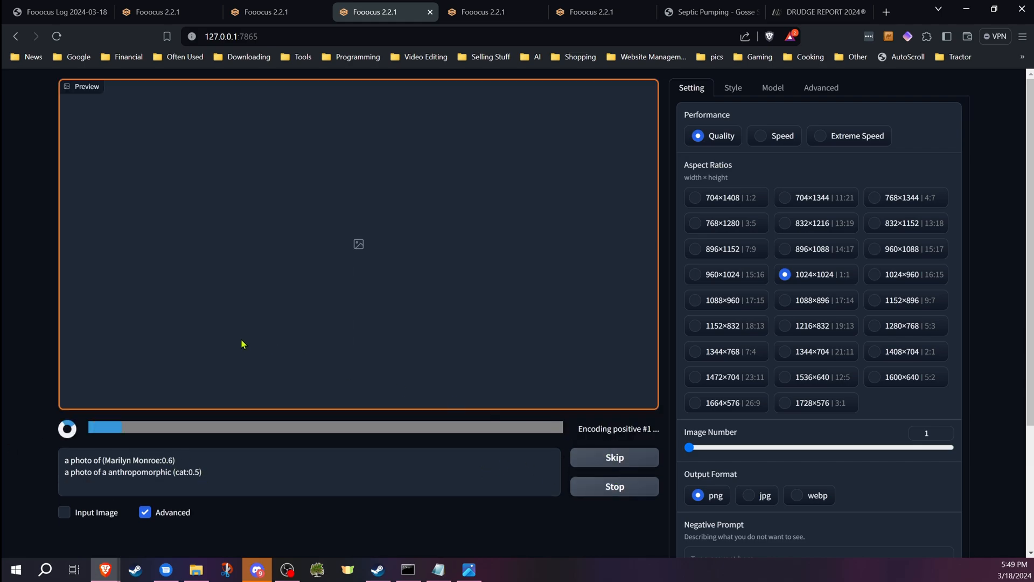
mouse_move(44, 299)
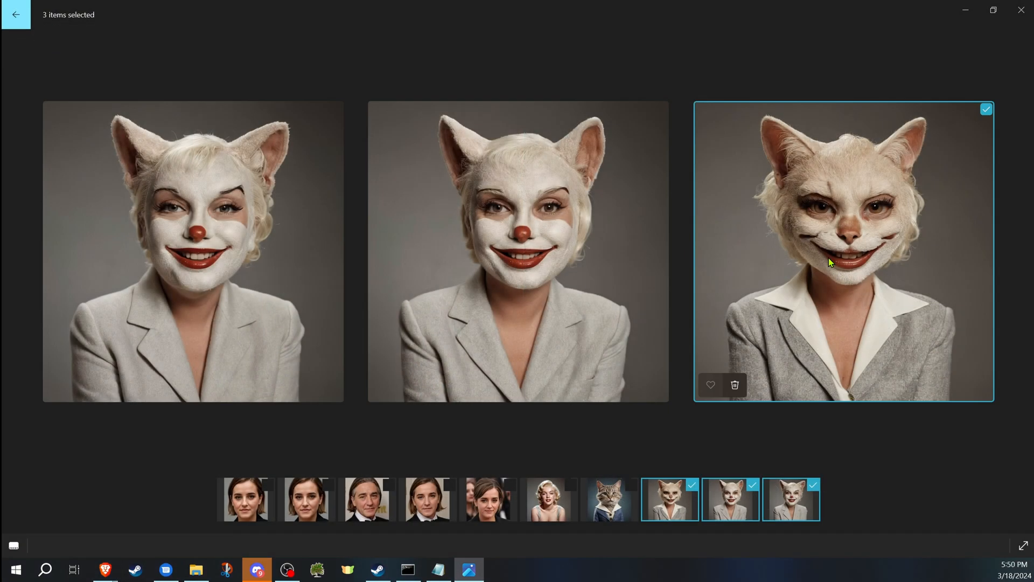
mouse_move(847, 183)
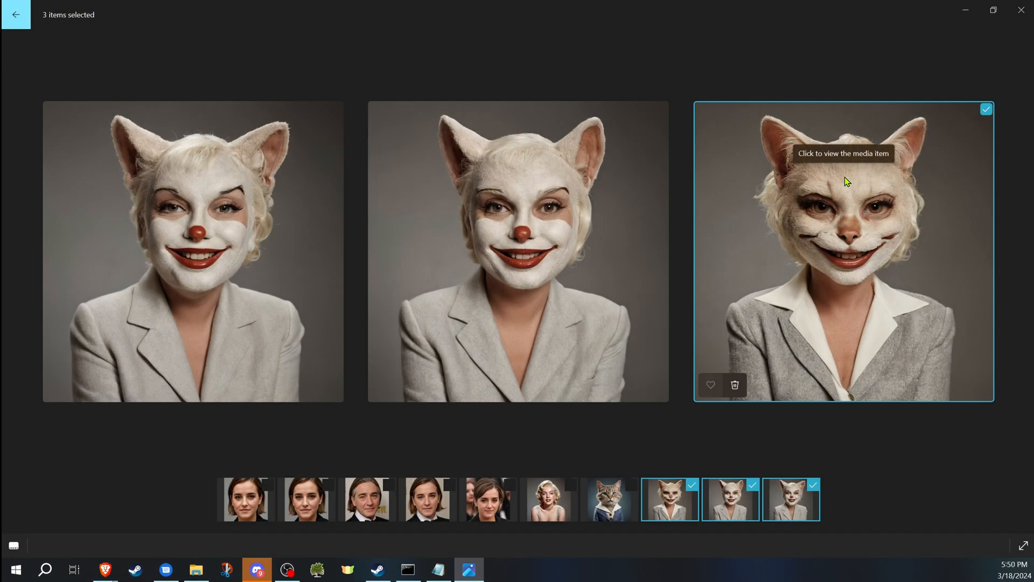
mouse_move(816, 262)
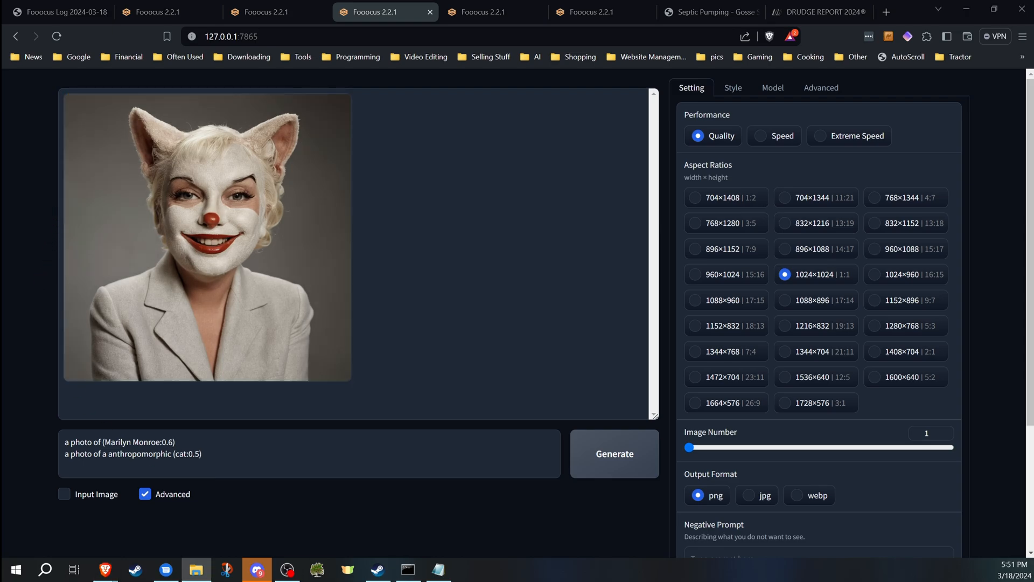
View earlier blend renders in Photos: bulldog warrior, cat-eared woman, bird-faced man.
click(468, 569)
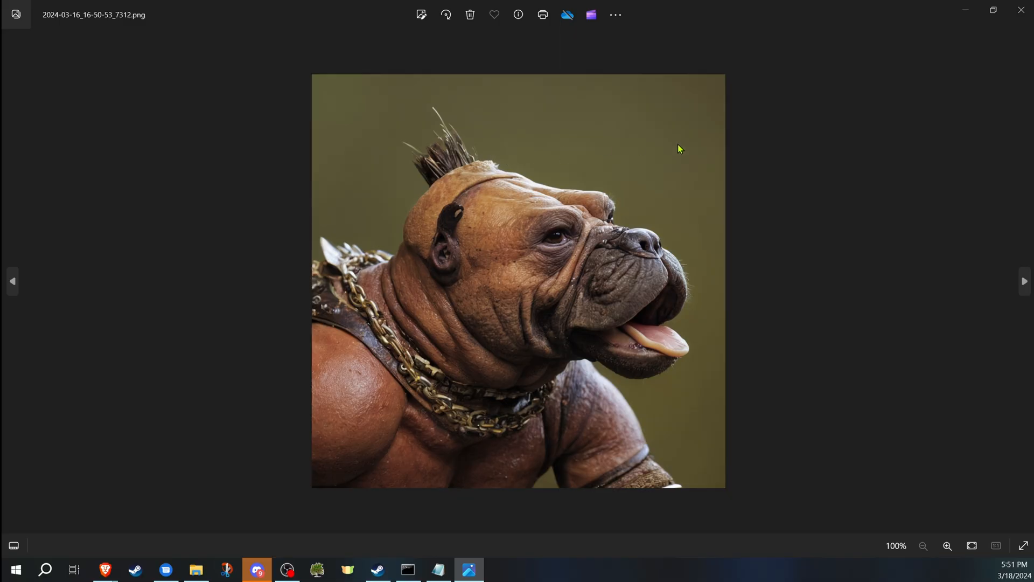
mouse_move(1021, 12)
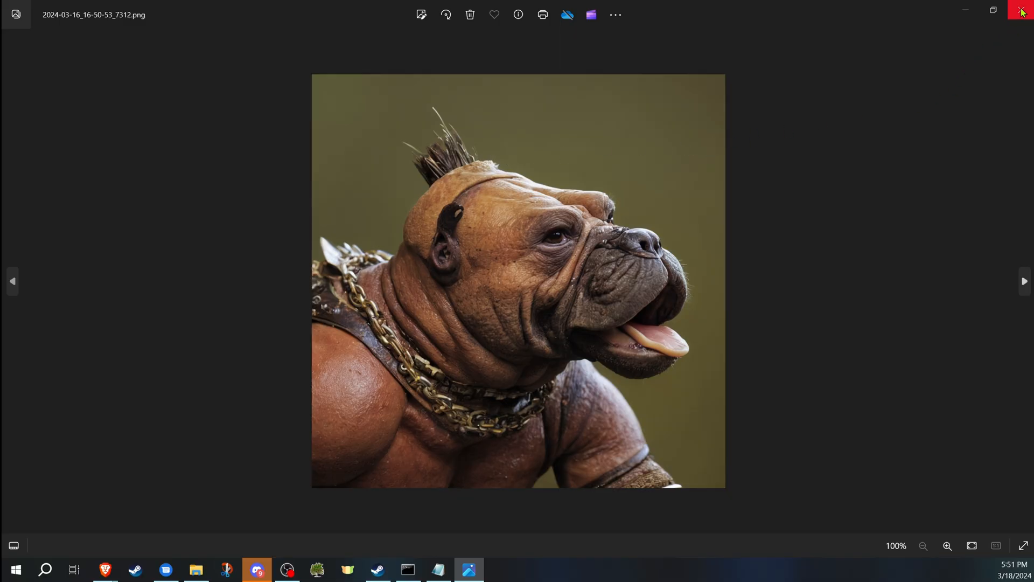
click(1022, 11)
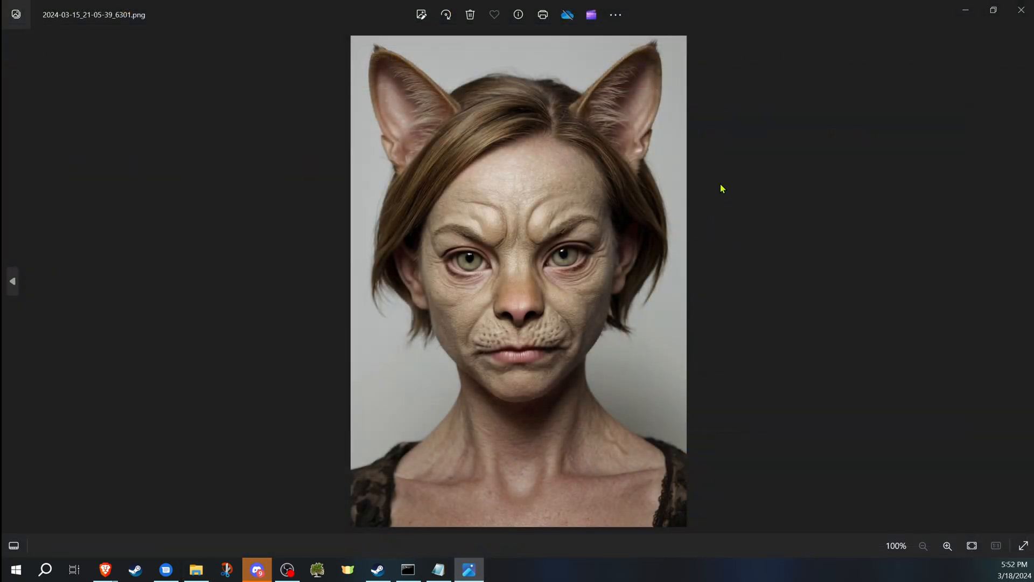
mouse_move(1000, 32)
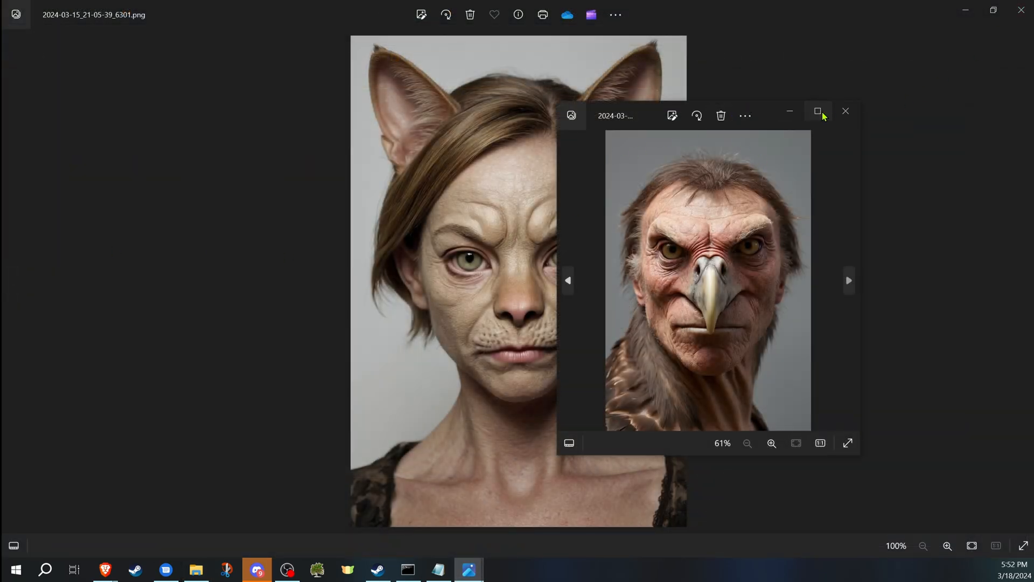
click(816, 111)
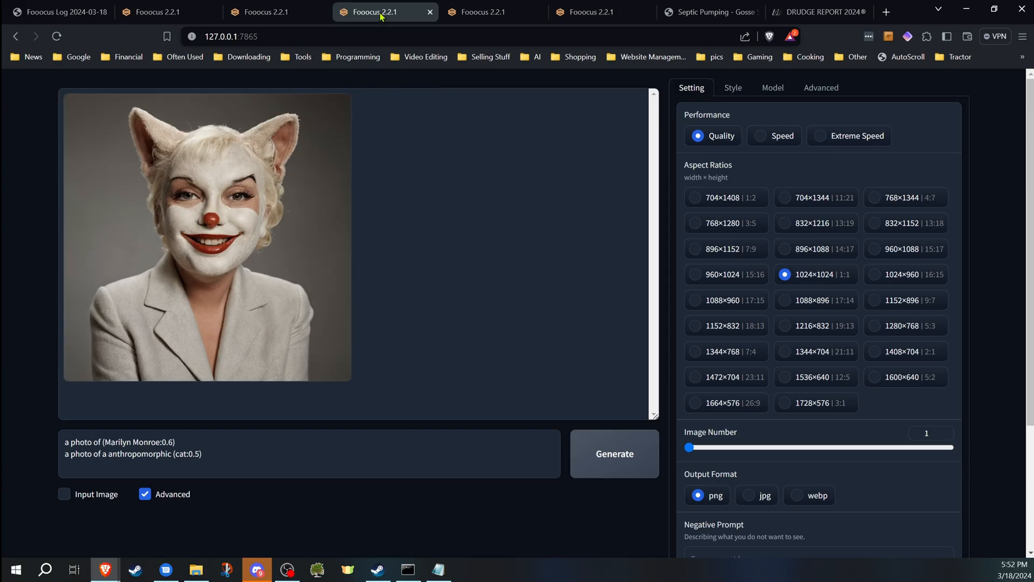
mouse_move(379, 12)
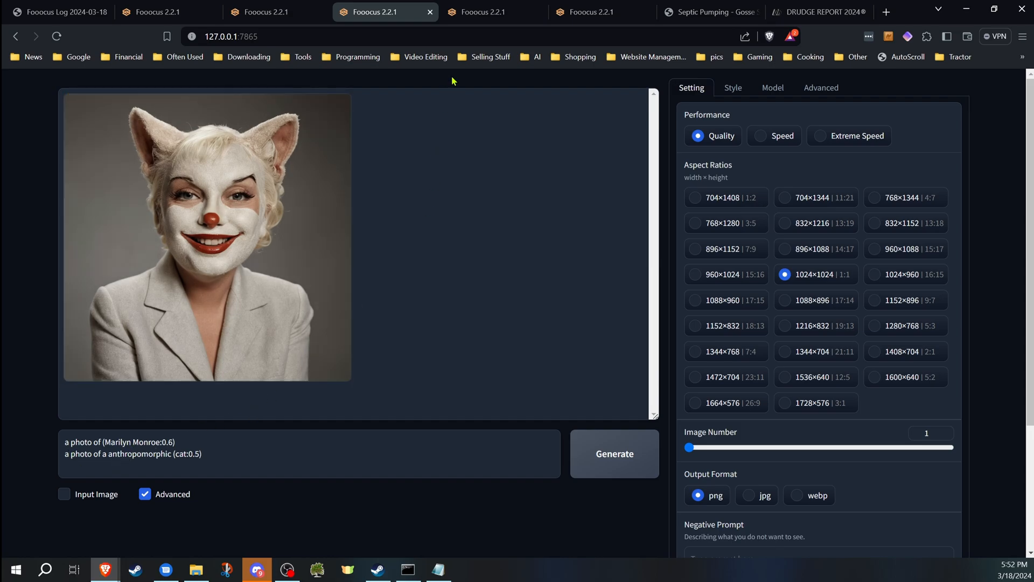
mouse_move(493, 12)
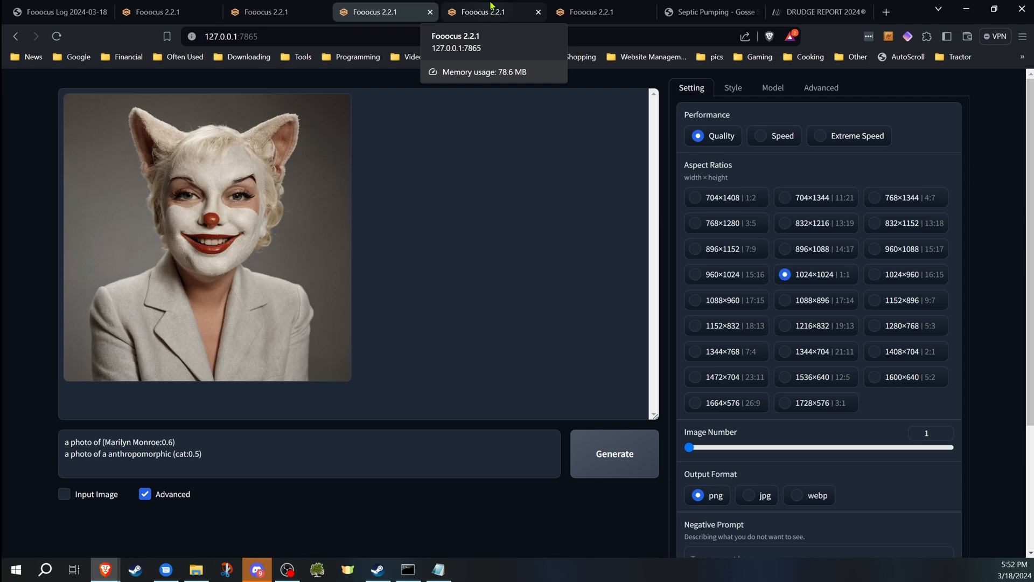
Open the Fooocus session with the frog 0.9 / spider 0.9 prompt and its settings.
click(732, 88)
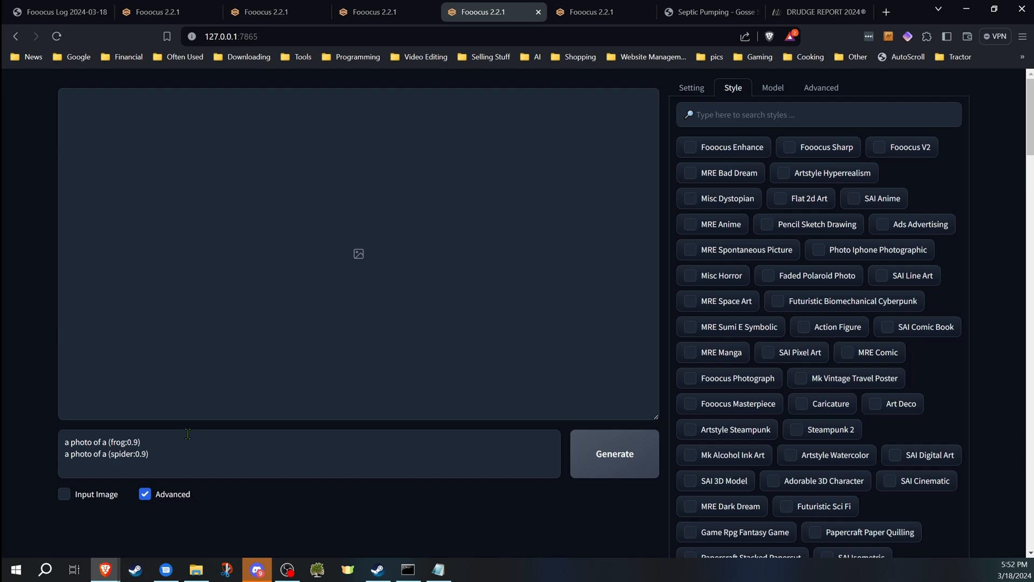
click(691, 88)
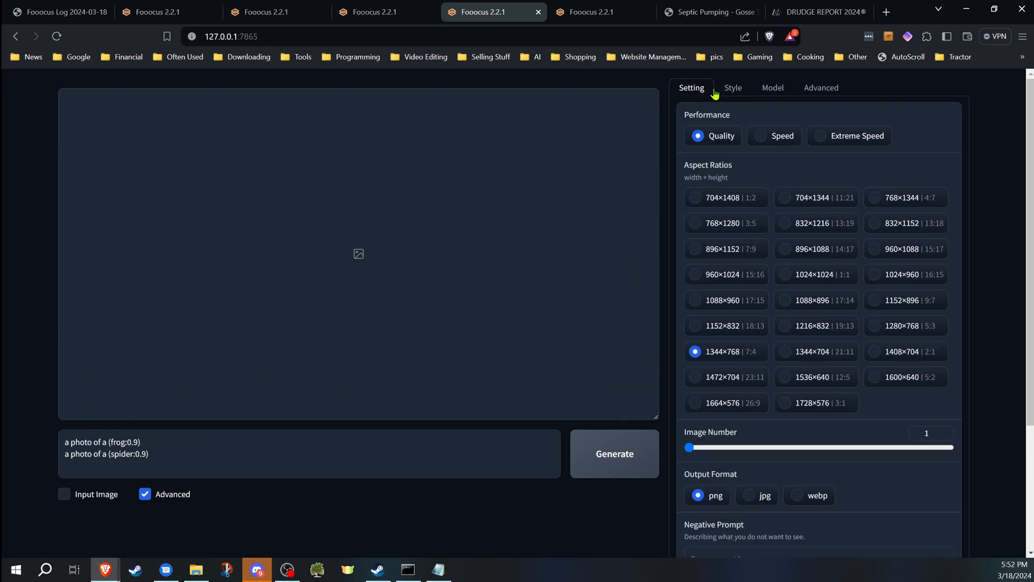
mouse_move(752, 91)
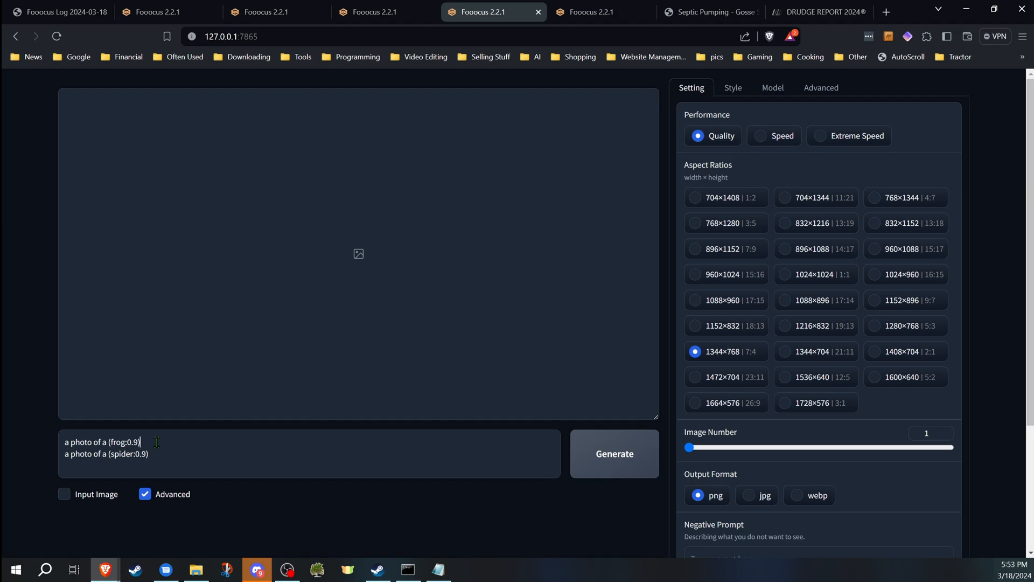
mouse_move(356, 460)
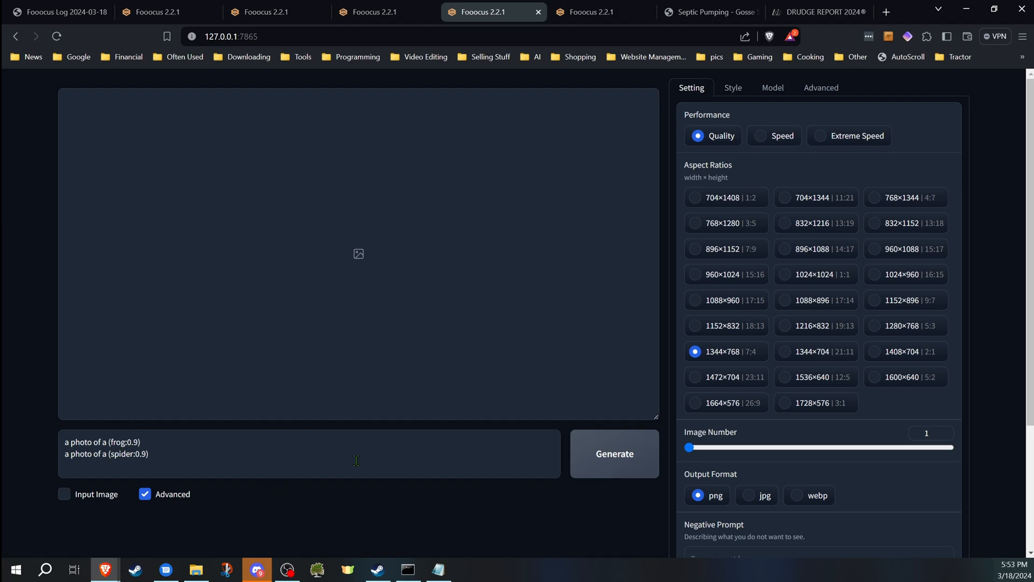
Generate with frog and spider weights at 0.7 in 1024×1024.
text(0.7)
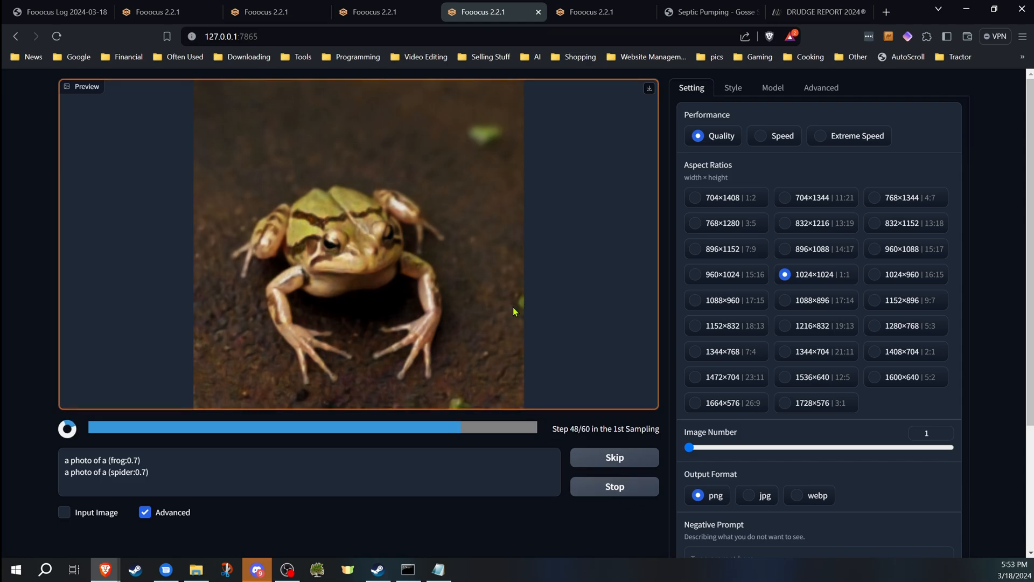
click(613, 486)
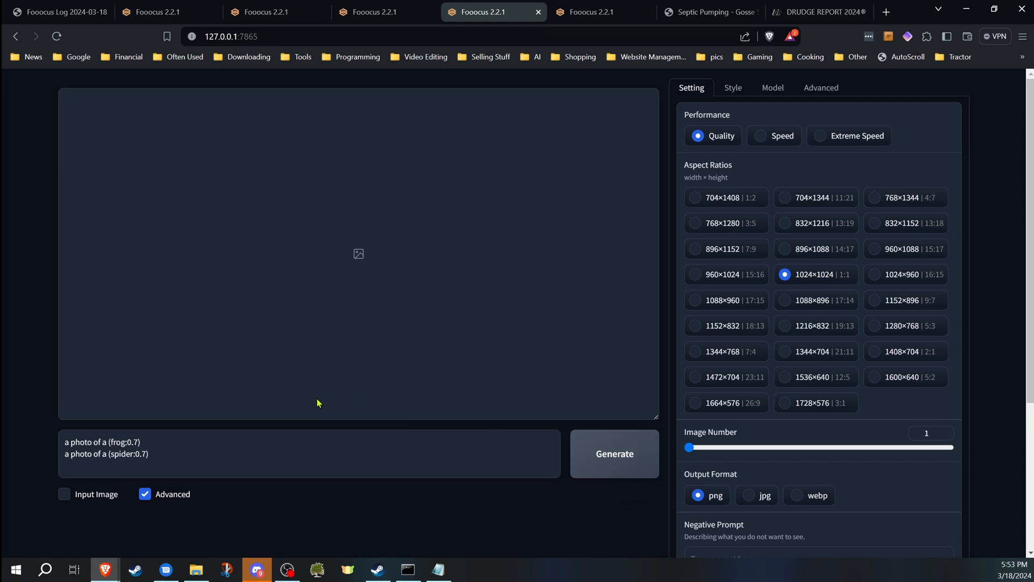
mouse_move(193, 520)
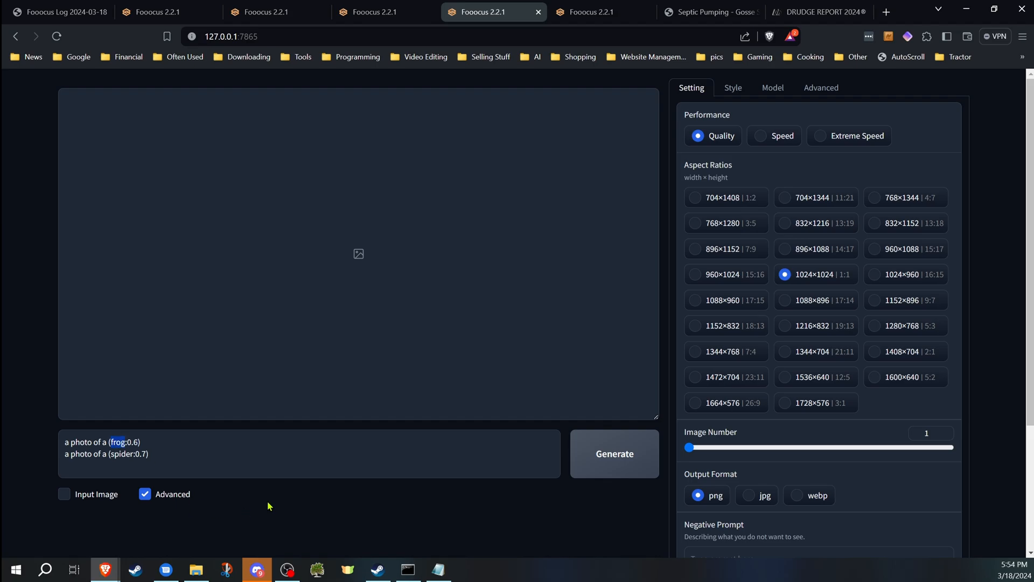
Generate a spider-like frog with frog weight 0.65 and spider 0.7.
click(613, 453)
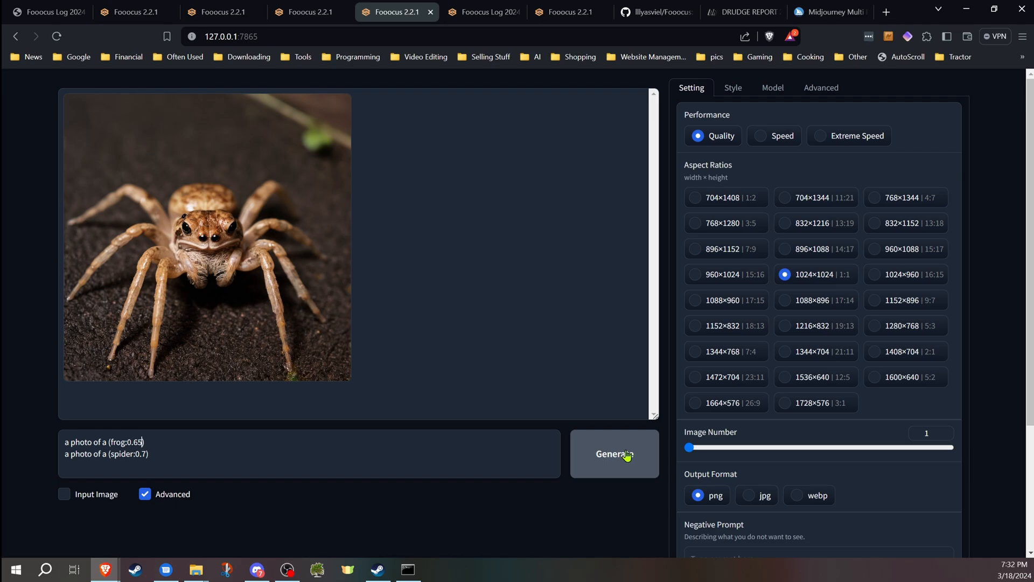
click(613, 454)
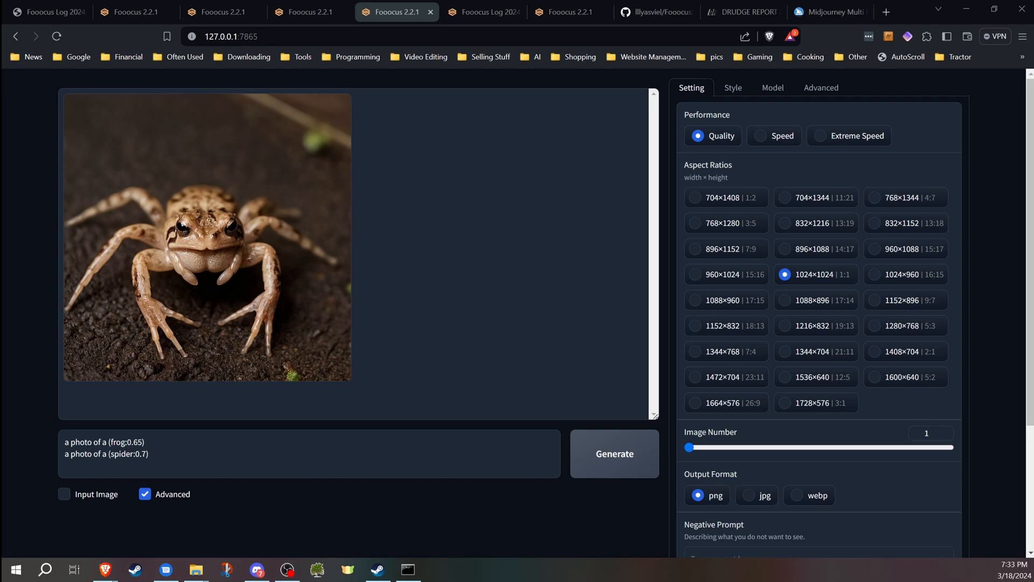
mouse_move(468, 94)
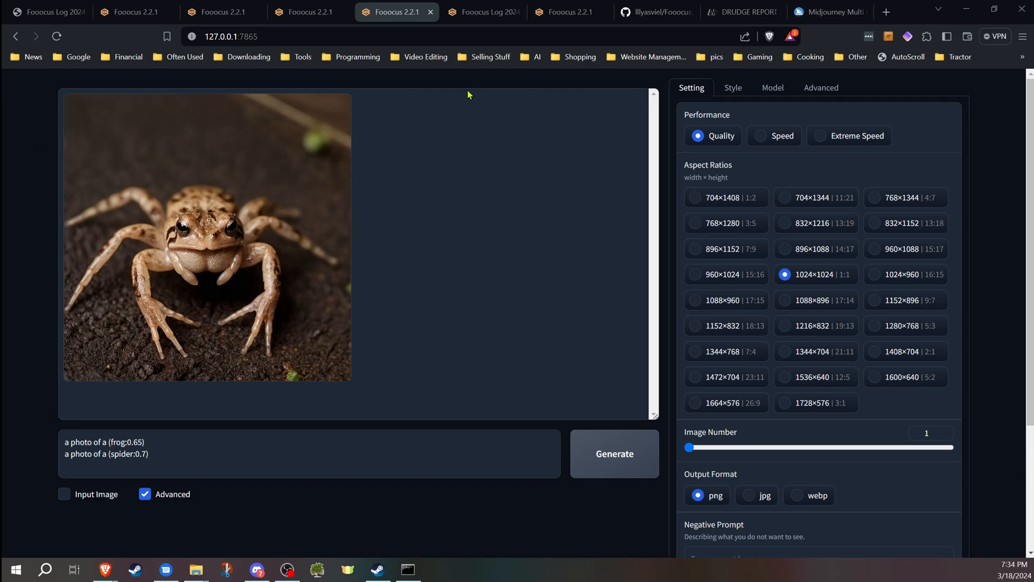
mouse_move(403, 103)
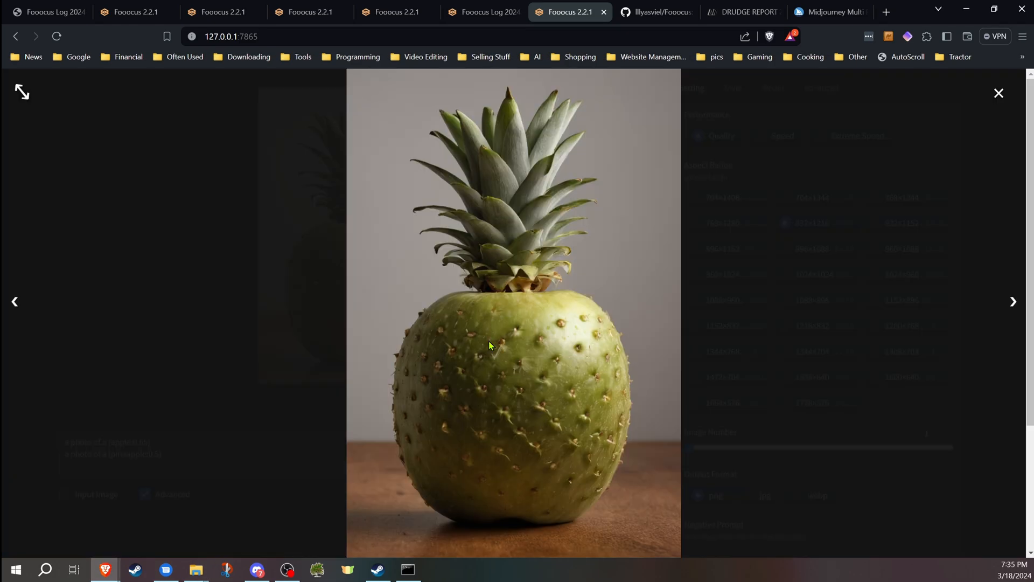
mouse_move(998, 94)
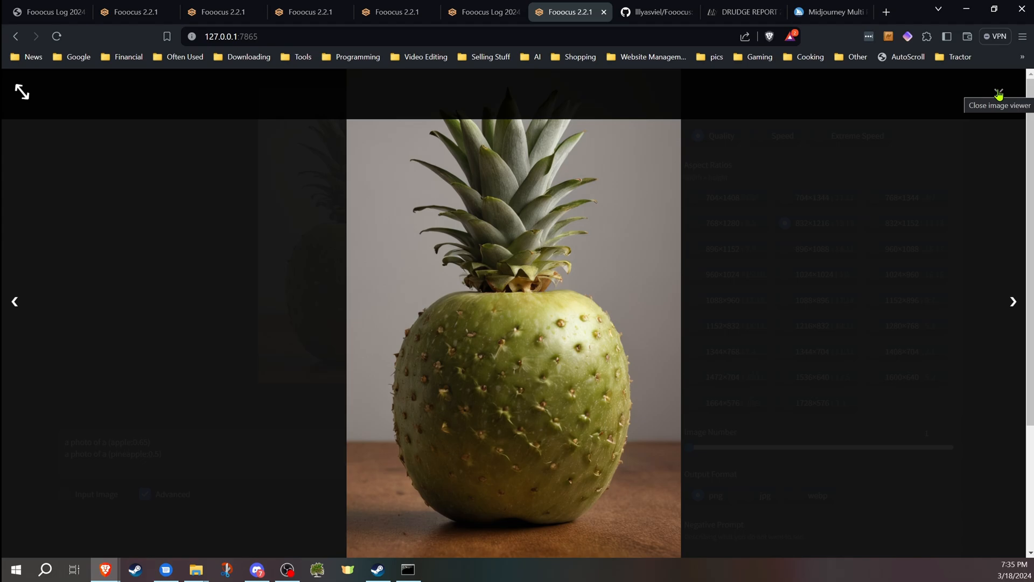
Close the enlarged pineapple-crowned apple hybrid image.
click(999, 105)
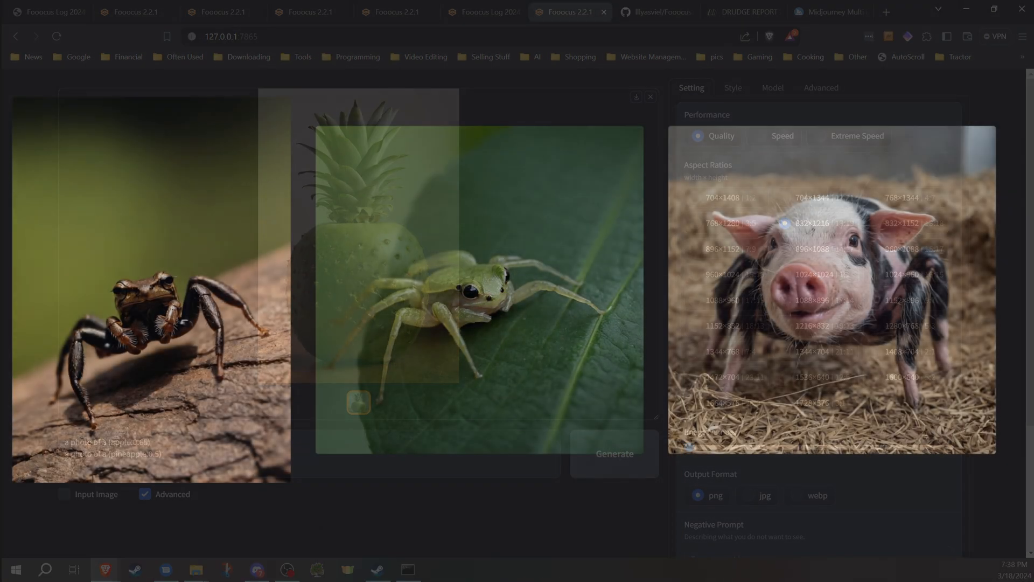